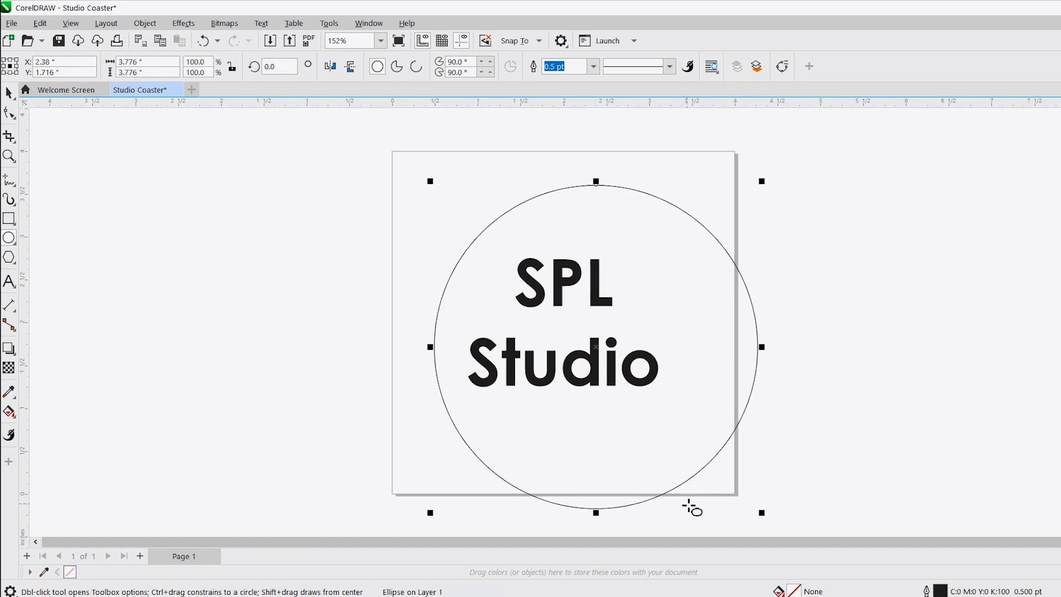
- Bring up the Import dialog for the Test document, browsing the Desktop folder
{"action": "left_click", "coordinate": [12, 22]}
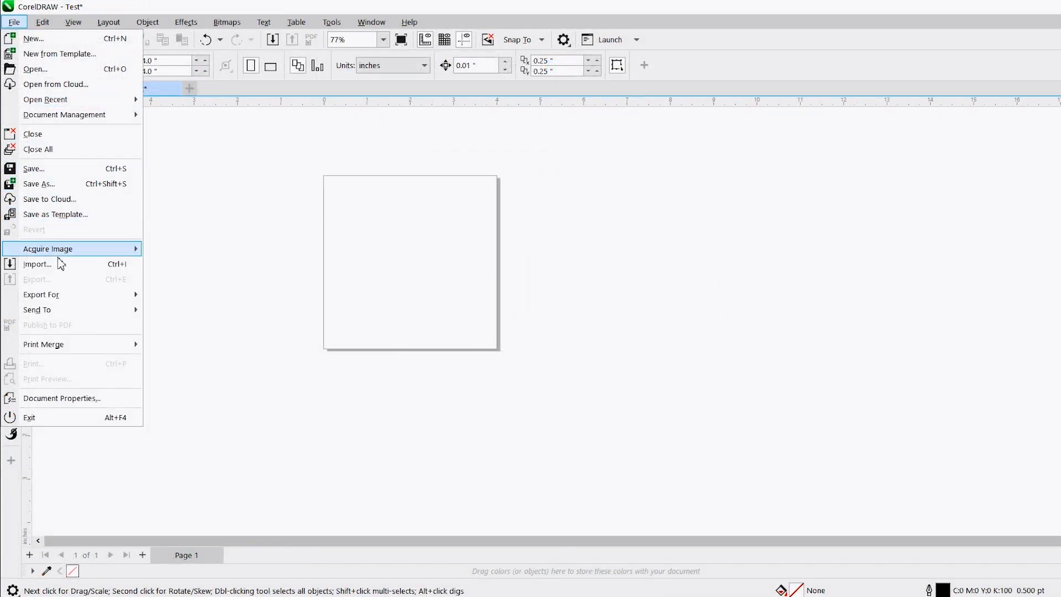
{"action": "left_click", "coordinate": [38, 264]}
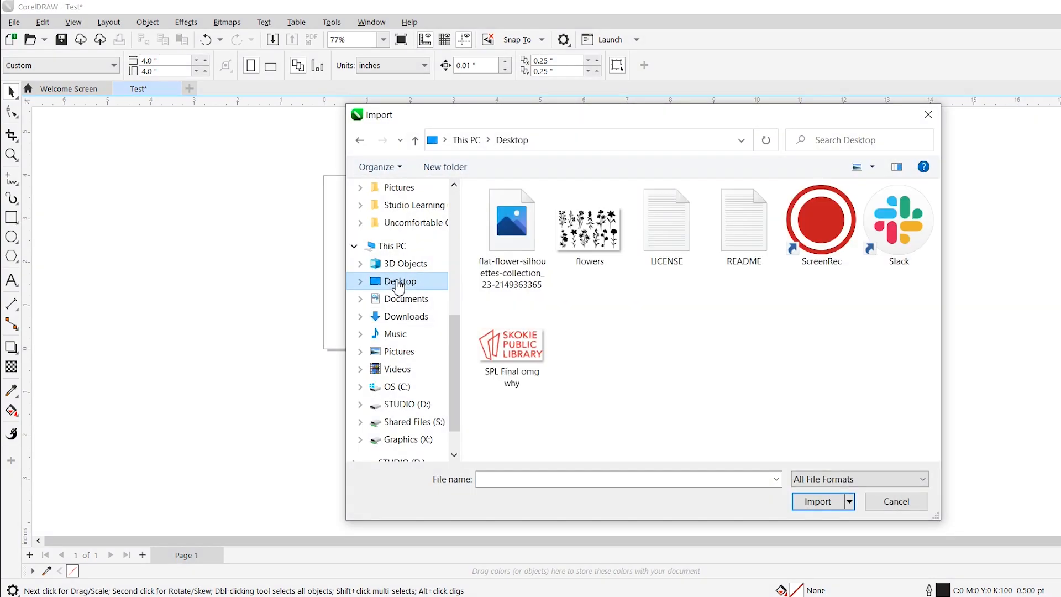
{"action": "left_click", "coordinate": [818, 502]}
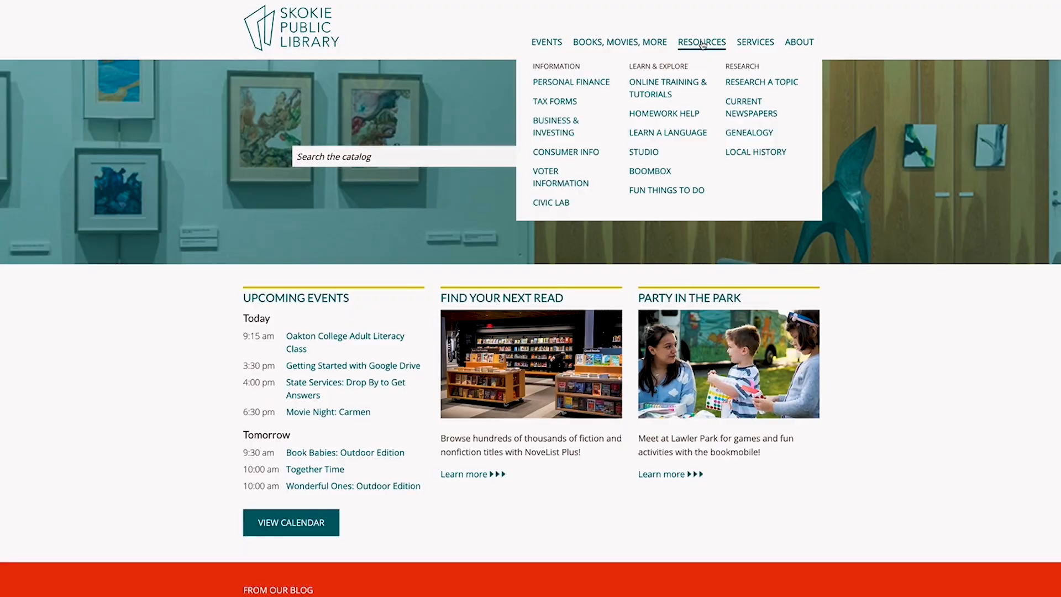
{"action": "mouse_move", "coordinate": [644, 151]}
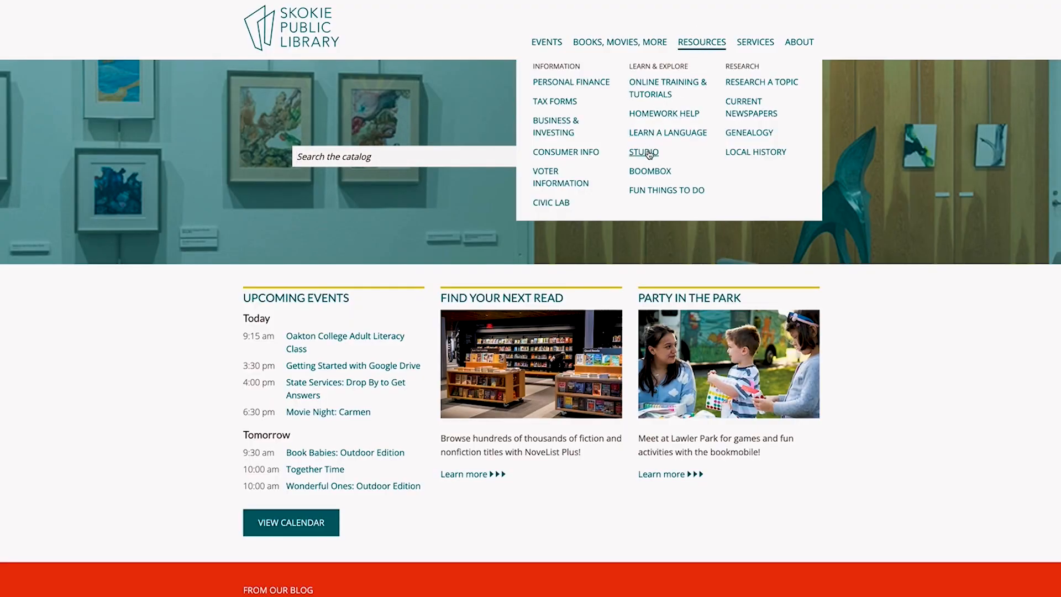
- Go to the library's Studio page and scroll down to its equipment list
{"action": "left_click", "coordinate": [643, 151]}
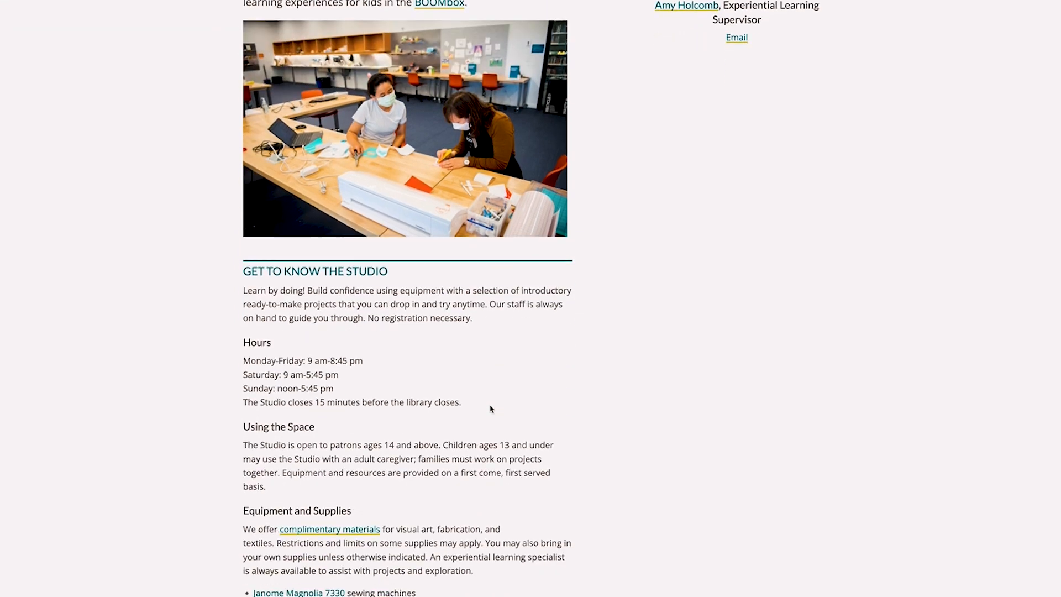
{"action": "scroll", "scroll_direction": "down", "scroll_amount": 3}
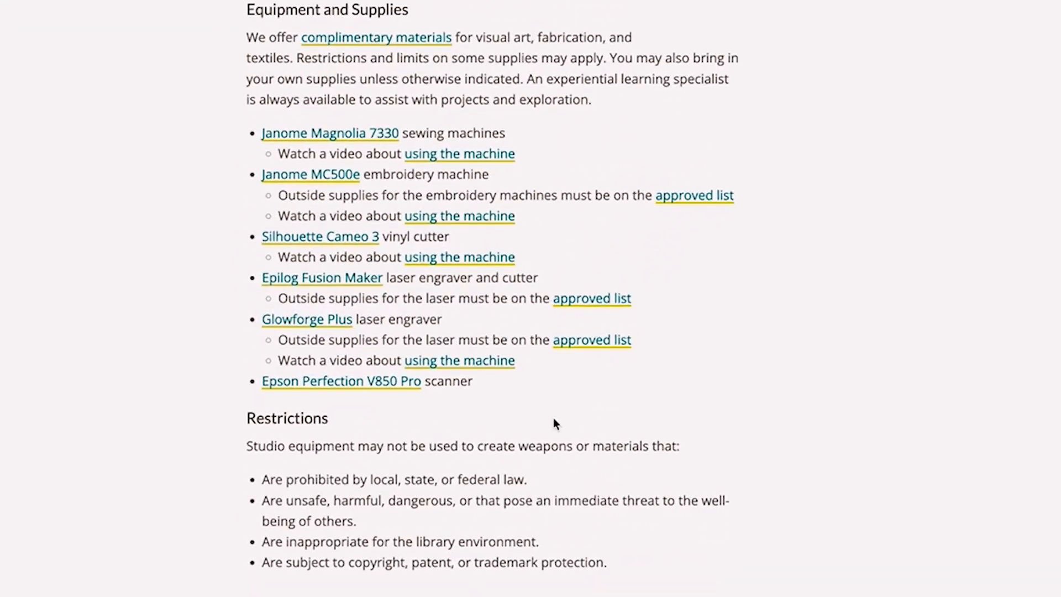
{"action": "mouse_move", "coordinate": [501, 325]}
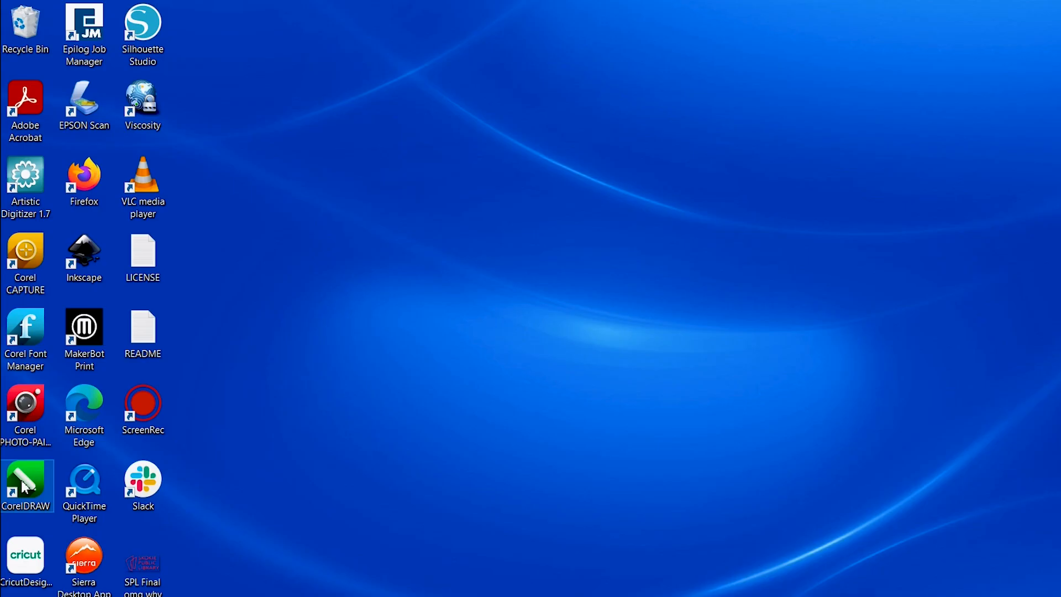
- Launch CorelDRAW and create a 4 × 4 inch document named 'Studio Coaster'
{"action": "double_click", "coordinate": [27, 482]}
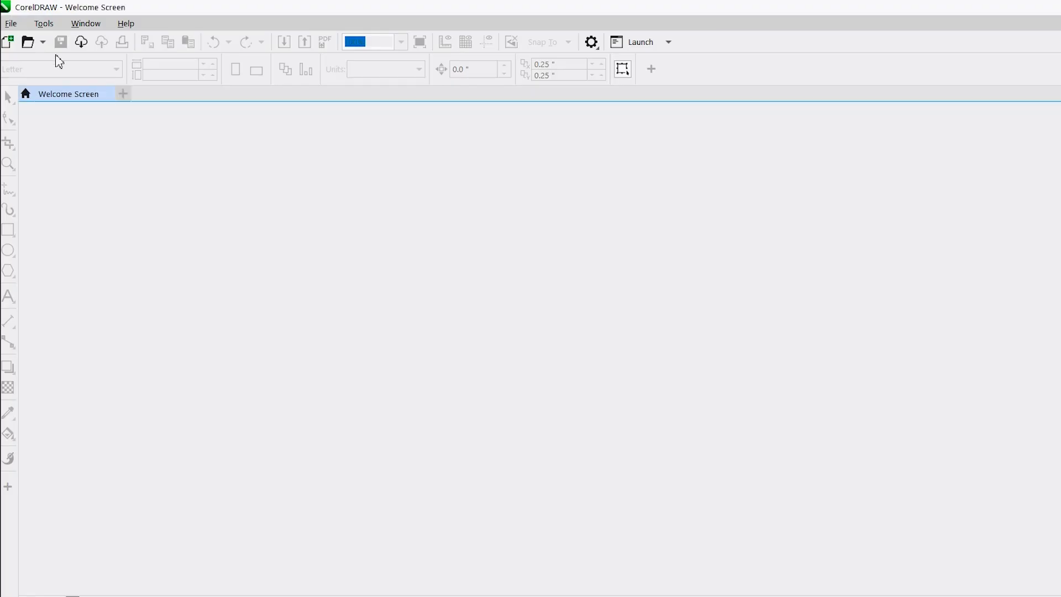
{"action": "mouse_move", "coordinate": [9, 42]}
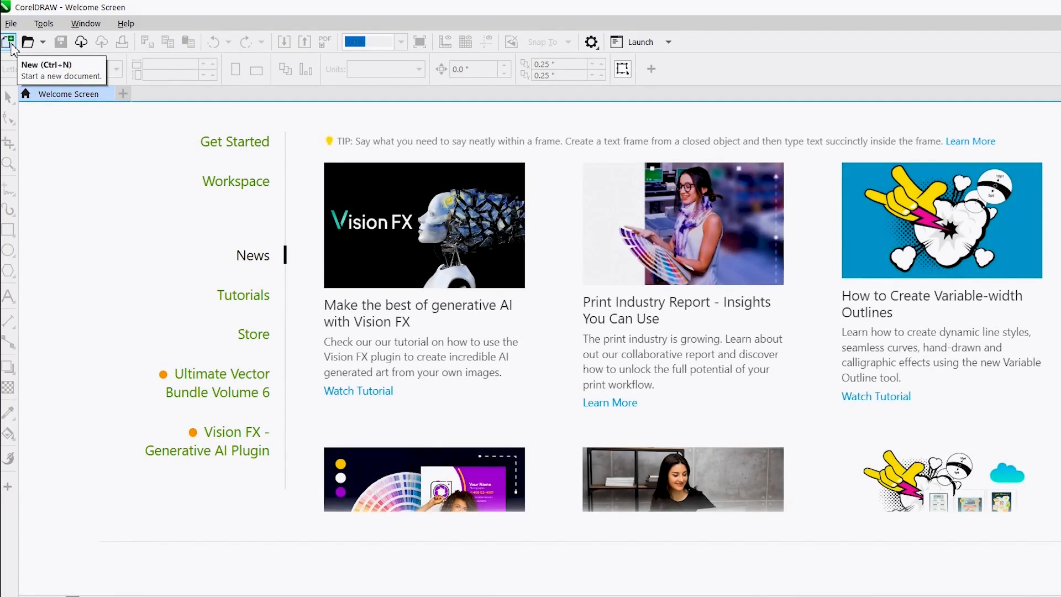
{"action": "left_click", "coordinate": [9, 41]}
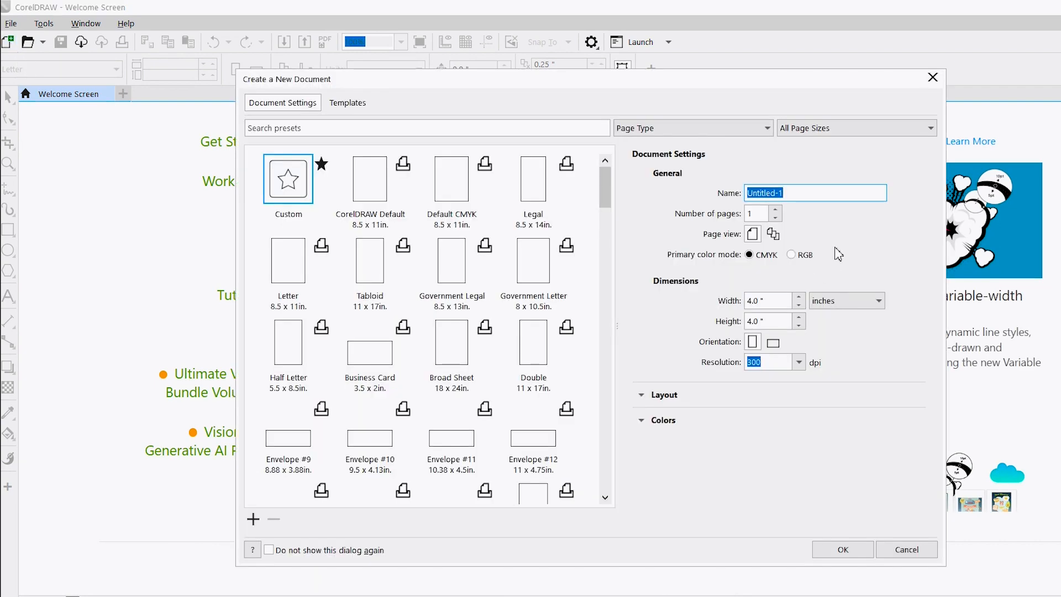
{"action": "mouse_move", "coordinate": [841, 251]}
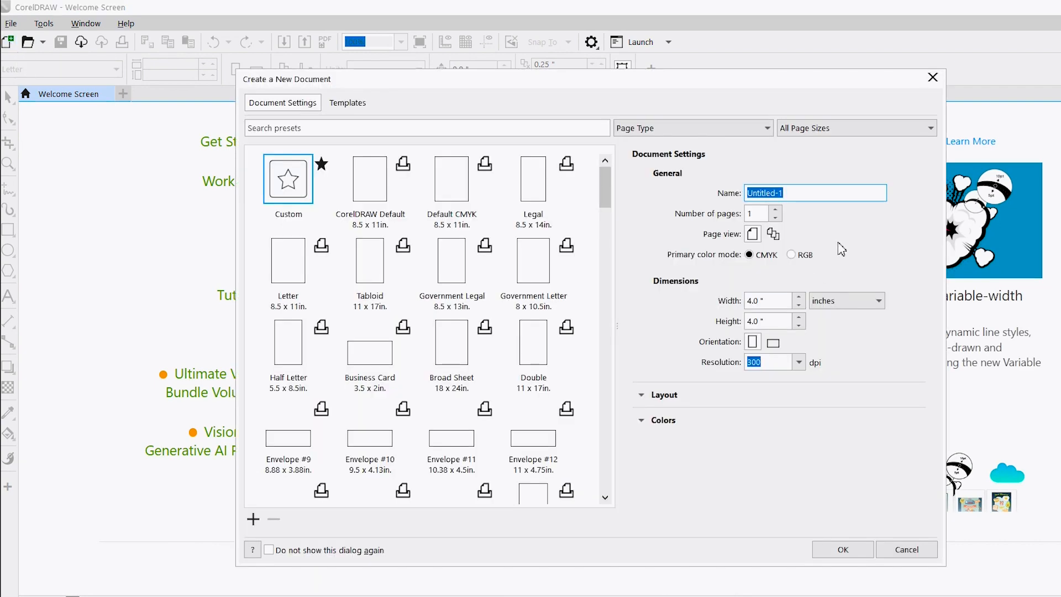
{"action": "type", "text": "Studio Coas"}
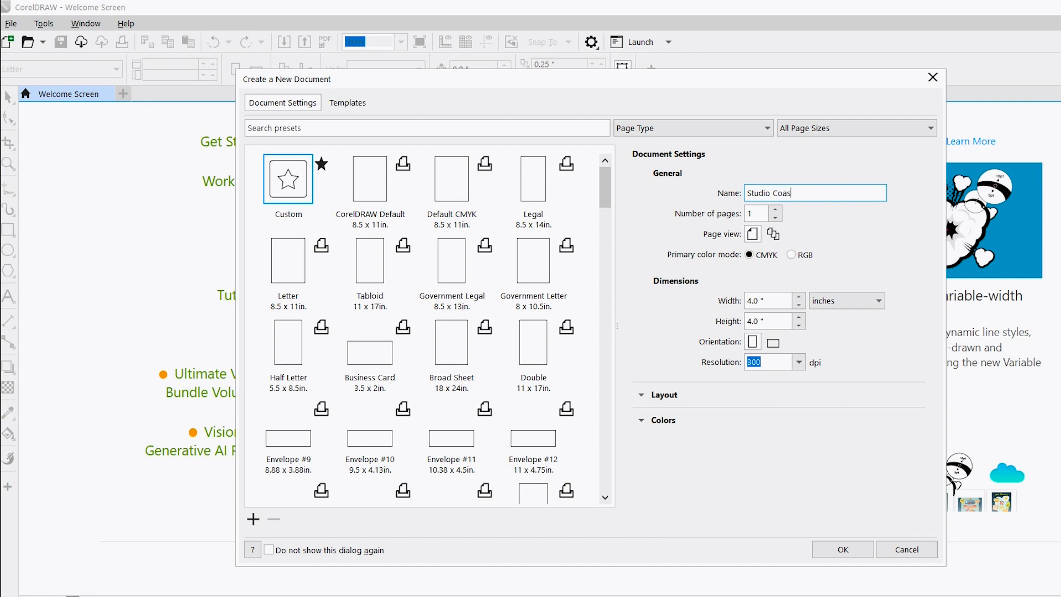
{"action": "type", "text": "ter"}
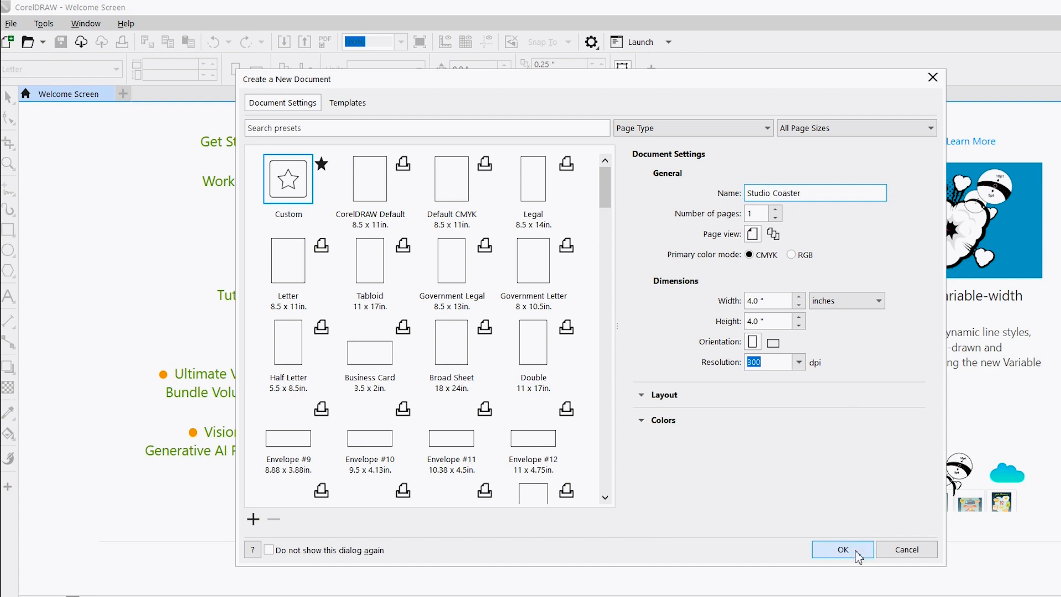
{"action": "left_click", "coordinate": [842, 548]}
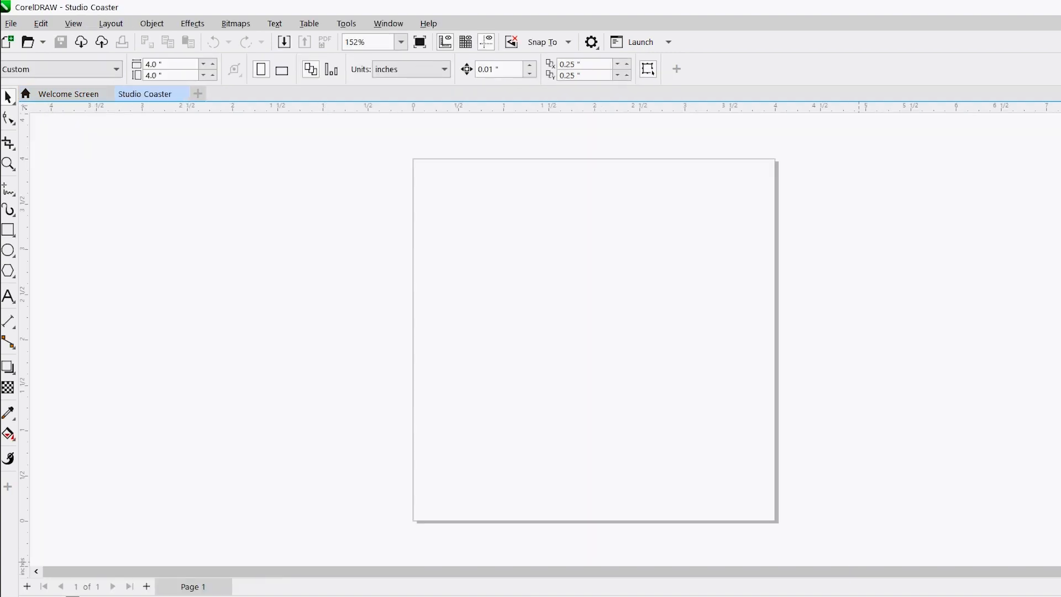
{"action": "mouse_move", "coordinate": [697, 438]}
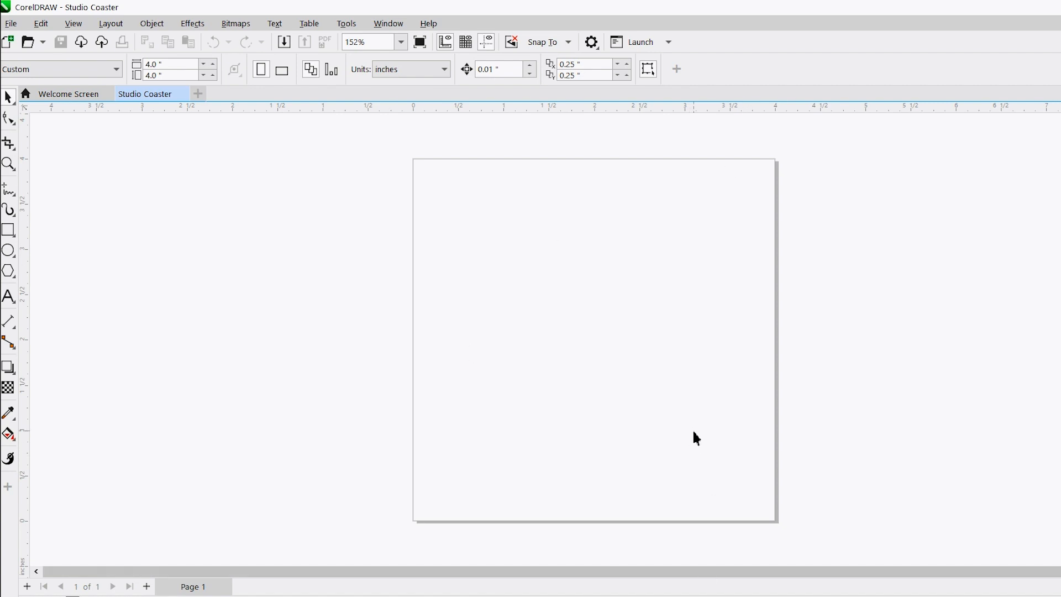
{"action": "mouse_move", "coordinate": [438, 220]}
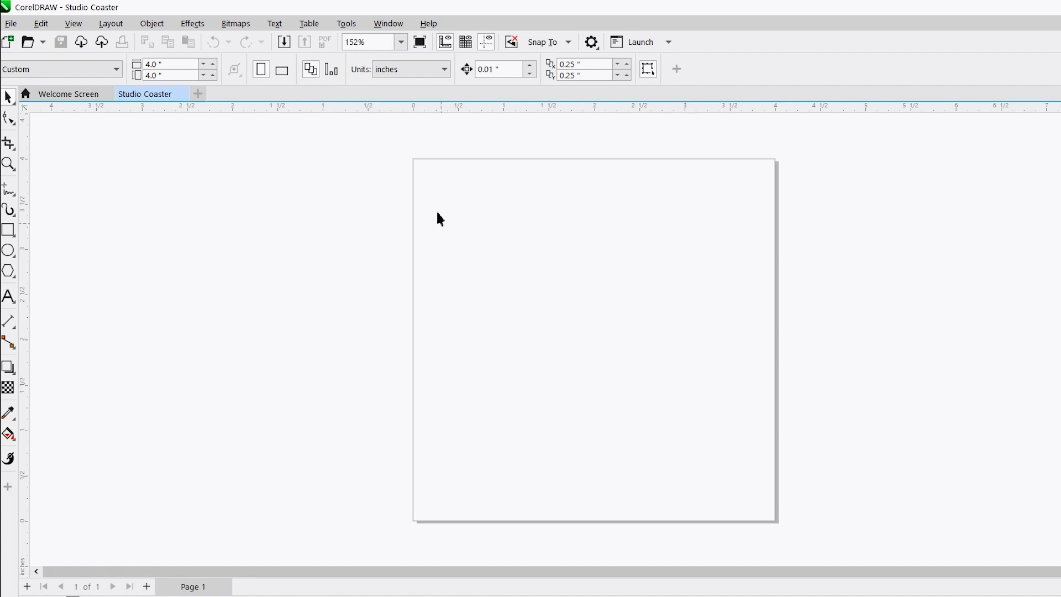
{"action": "left_click", "coordinate": [175, 64]}
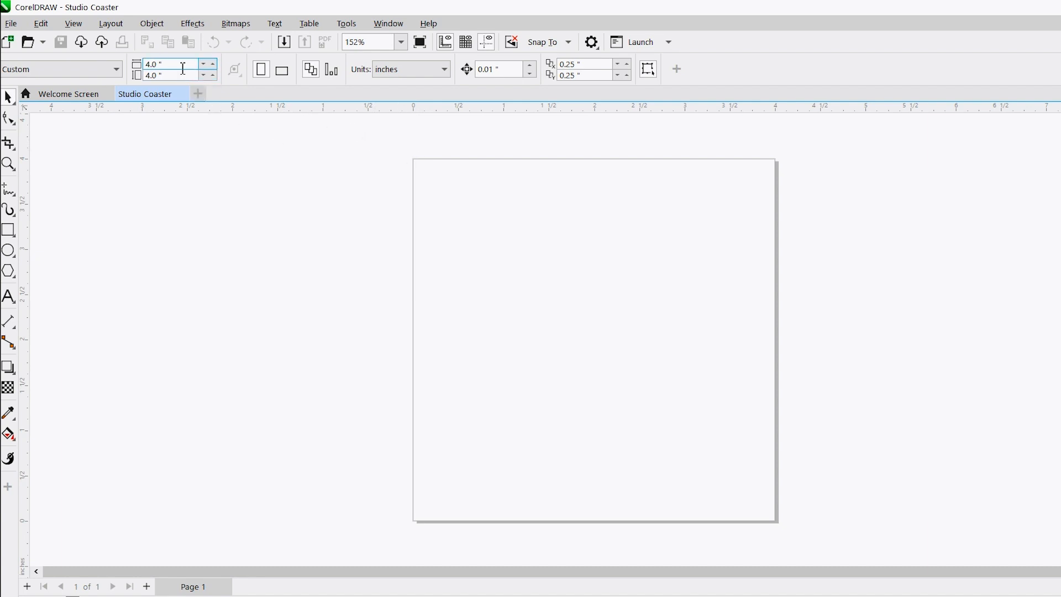
{"action": "mouse_move", "coordinate": [176, 64]}
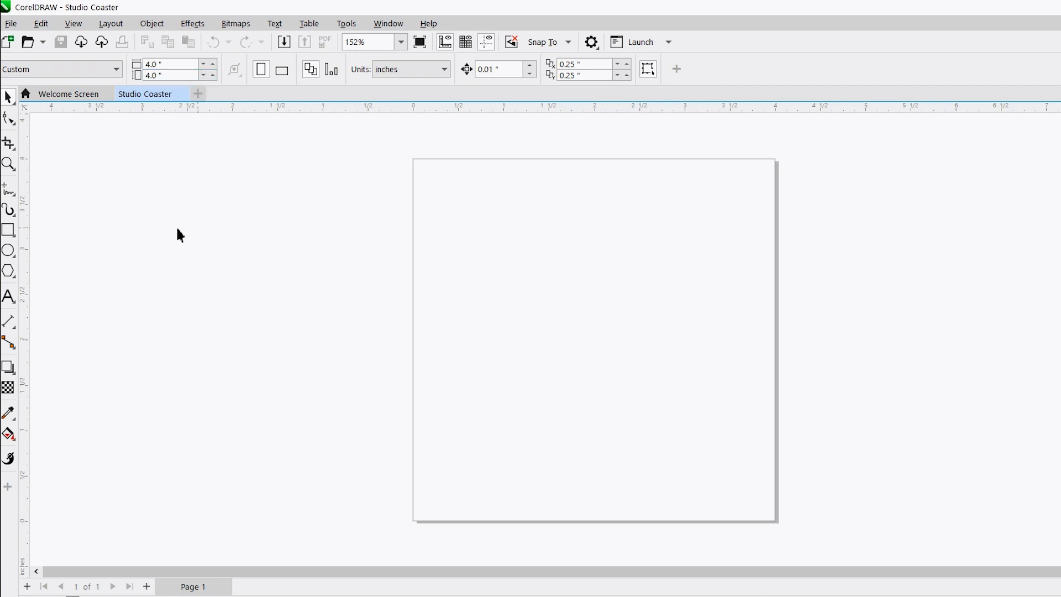
{"action": "mouse_move", "coordinate": [498, 248]}
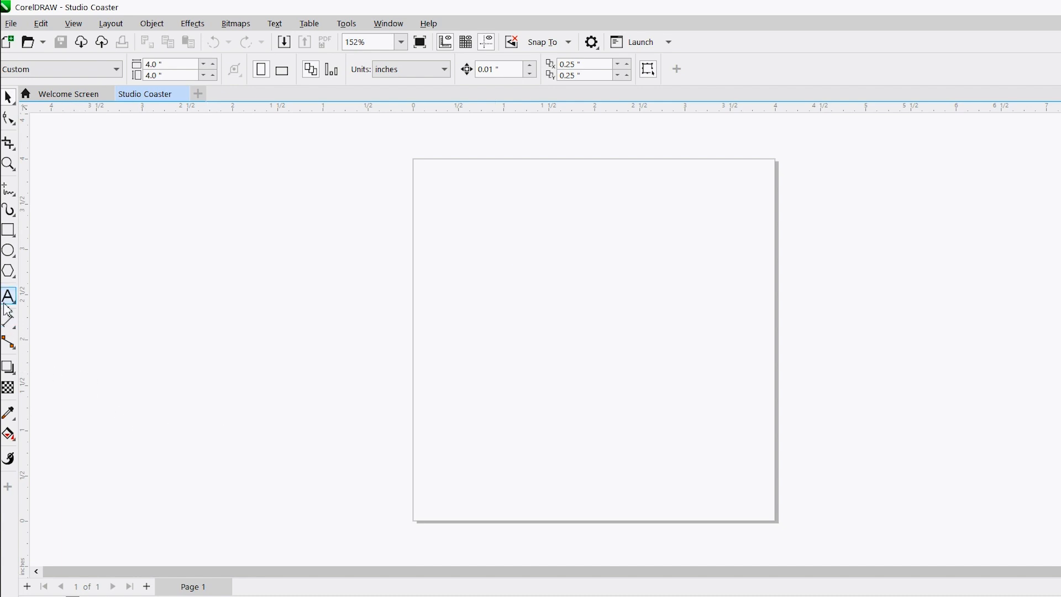
{"action": "left_click", "coordinate": [9, 251]}
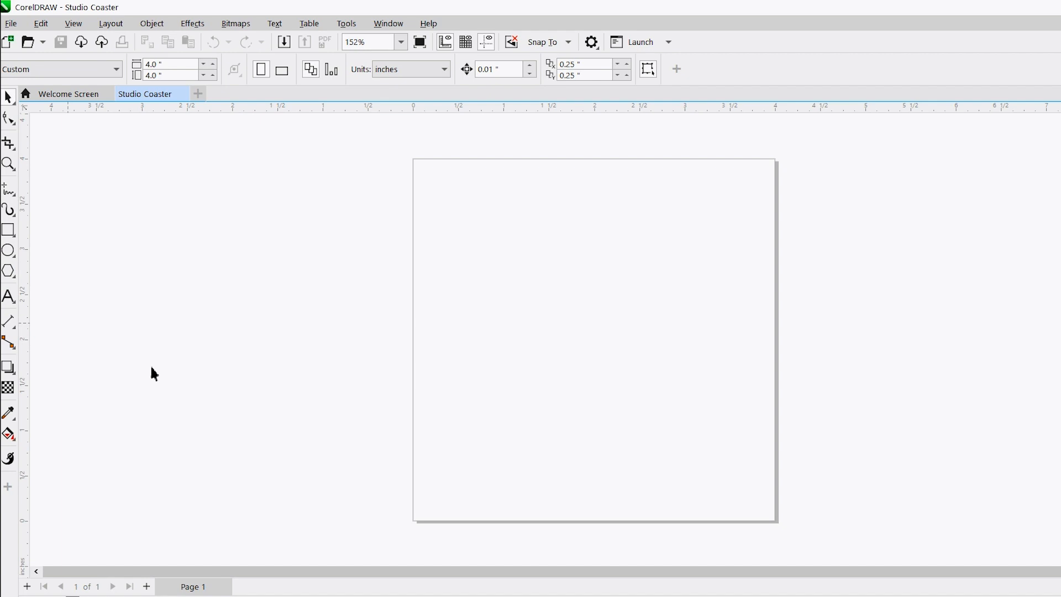
{"action": "mouse_move", "coordinate": [59, 323]}
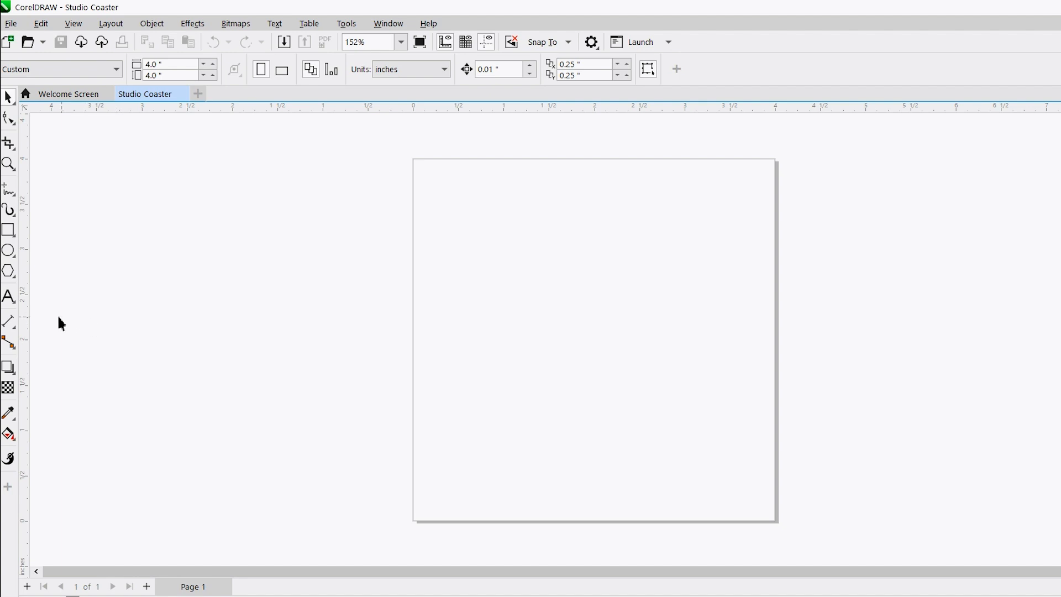
- Add the two-line text SPL / STUDIO on the page
{"action": "left_click", "coordinate": [9, 296]}
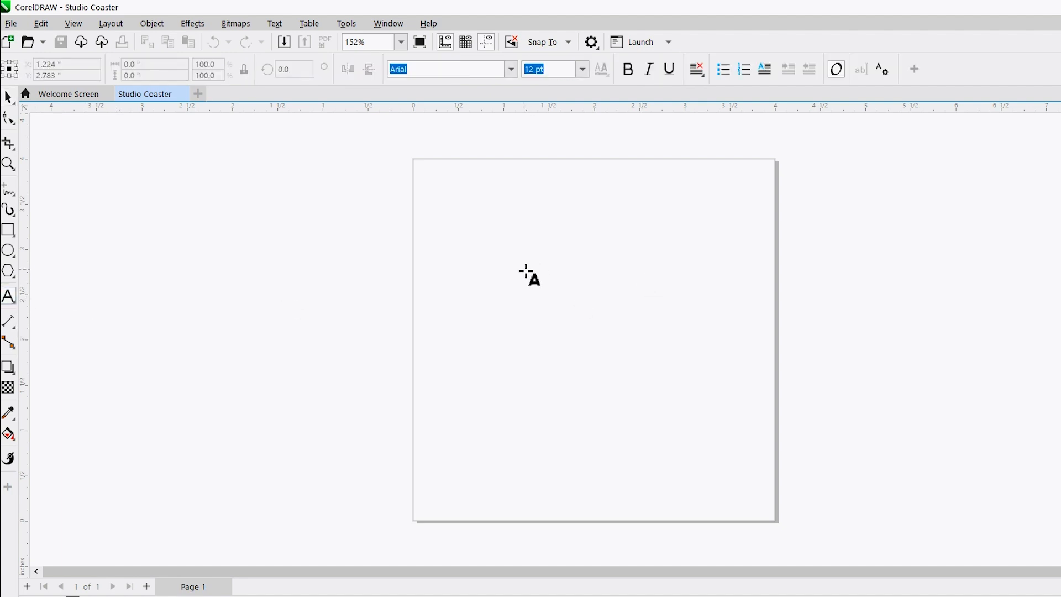
{"action": "left_click", "coordinate": [526, 276]}
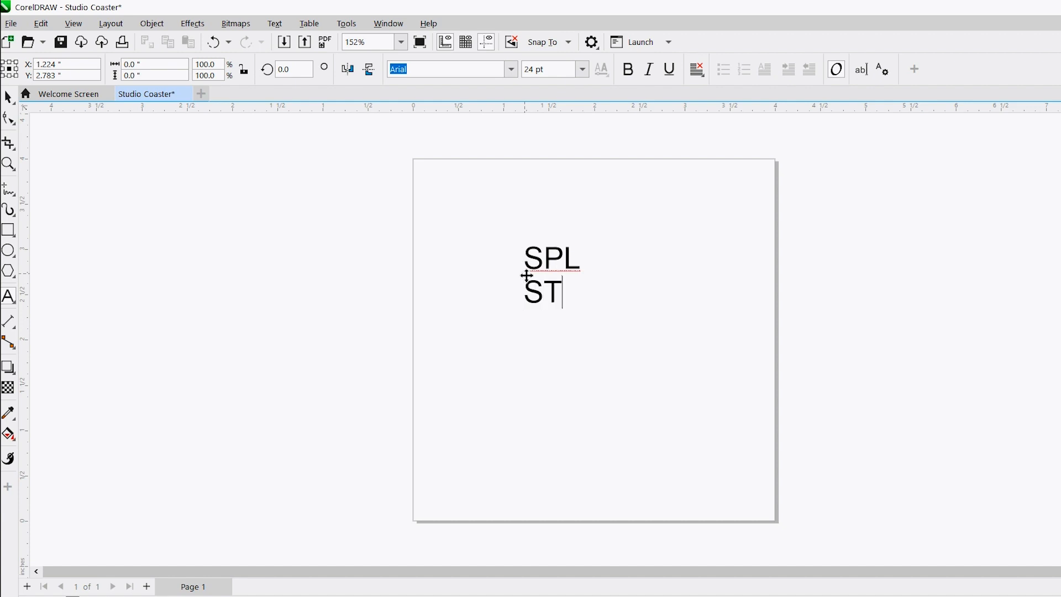
{"action": "type", "text": "UDIO"}
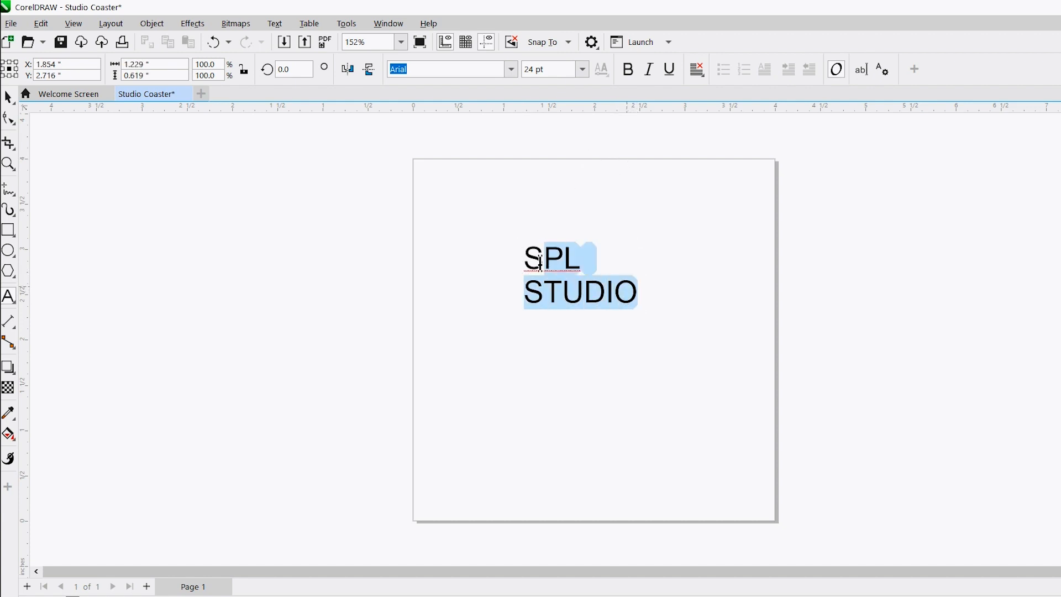
- Set the text to Century Gothic at a larger size with center alignment
{"action": "left_click", "coordinate": [512, 69]}
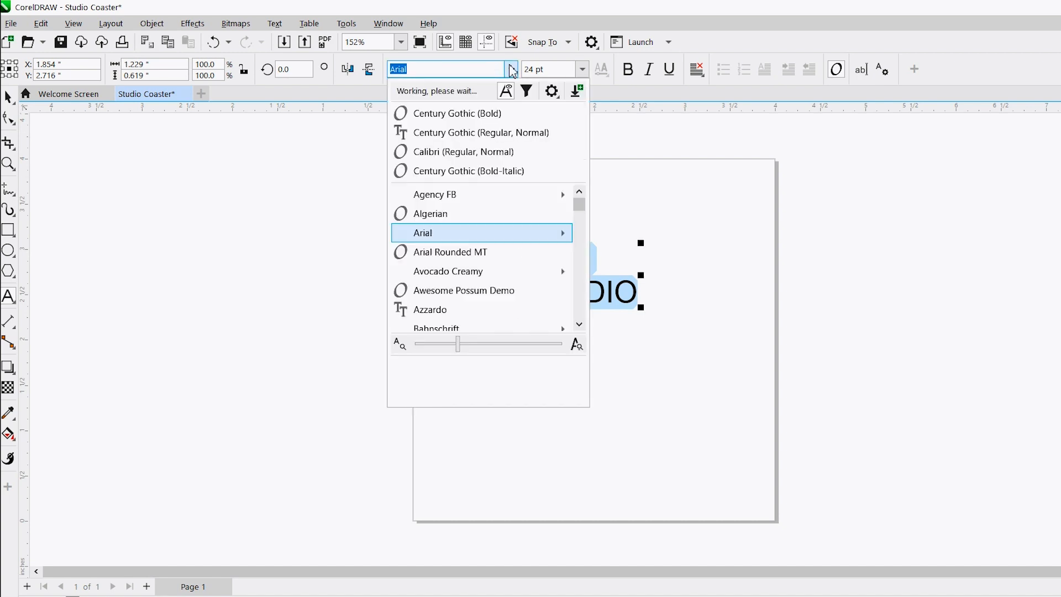
{"action": "left_click", "coordinate": [482, 132]}
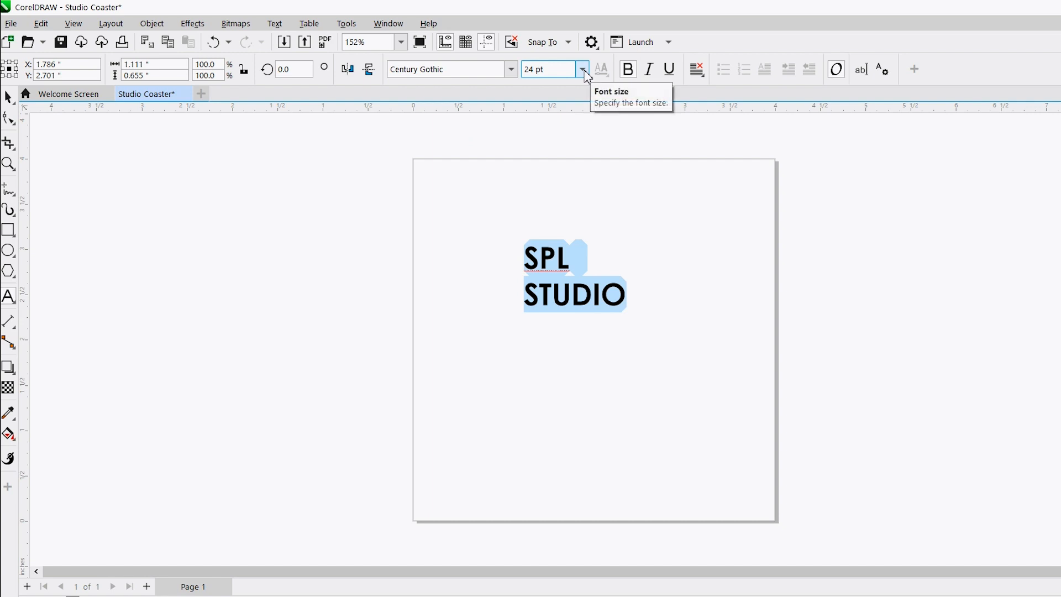
{"action": "left_click", "coordinate": [582, 69]}
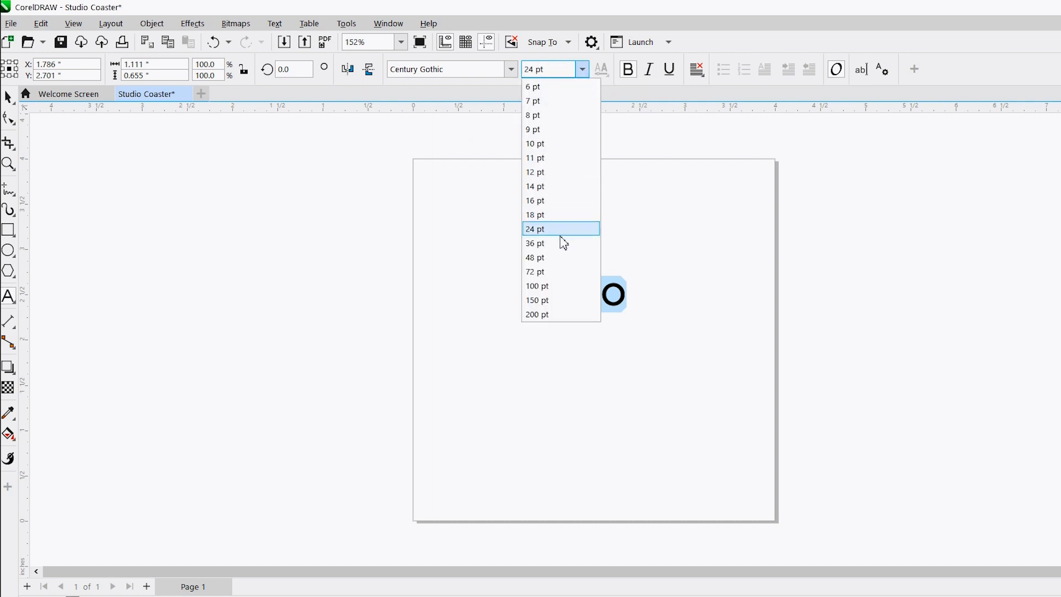
{"action": "left_click", "coordinate": [536, 243]}
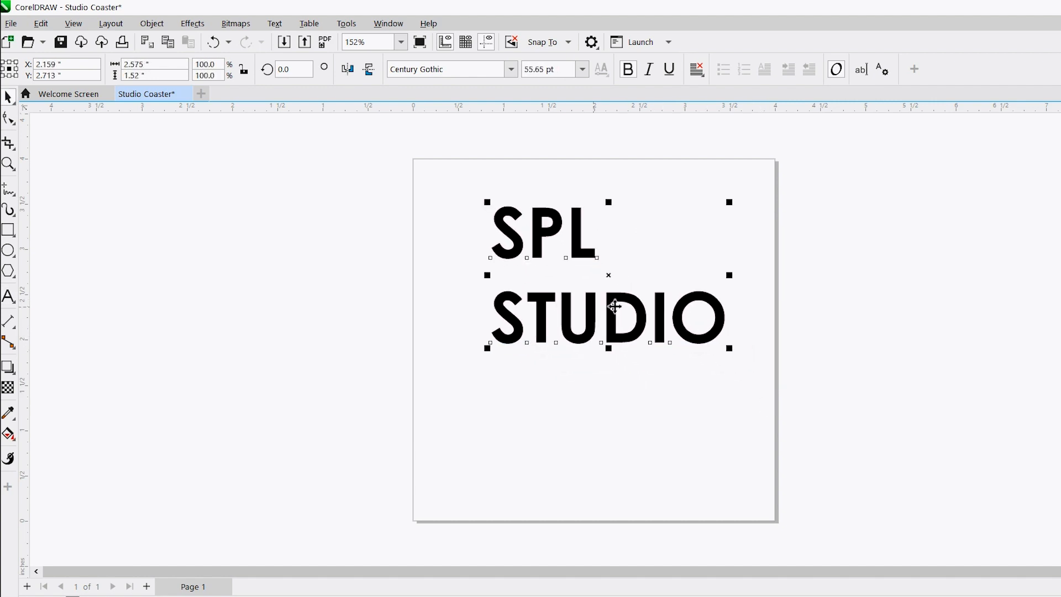
{"action": "left_click", "coordinate": [697, 69]}
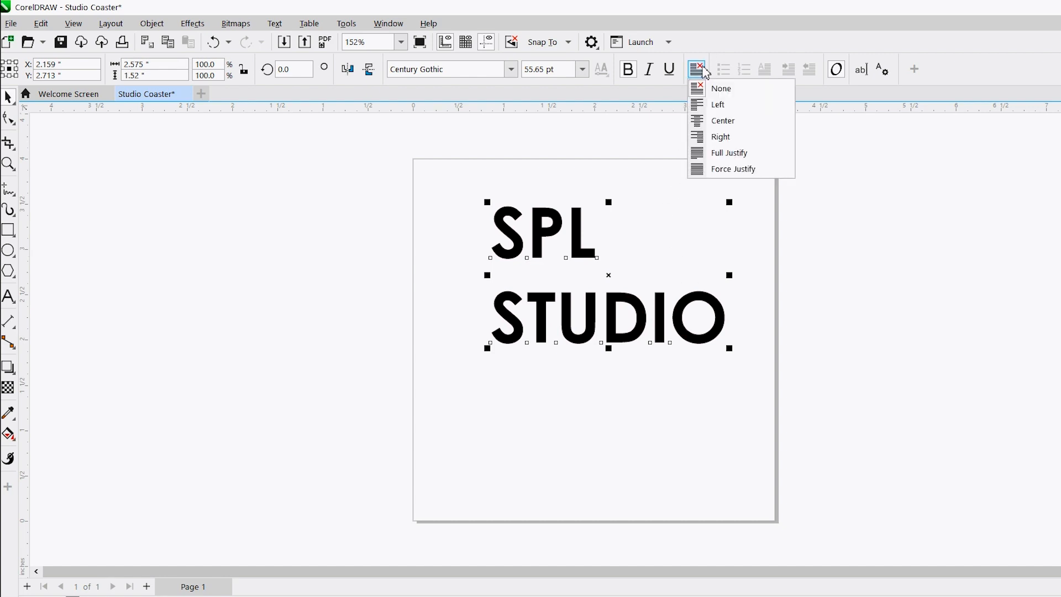
{"action": "left_click", "coordinate": [723, 121]}
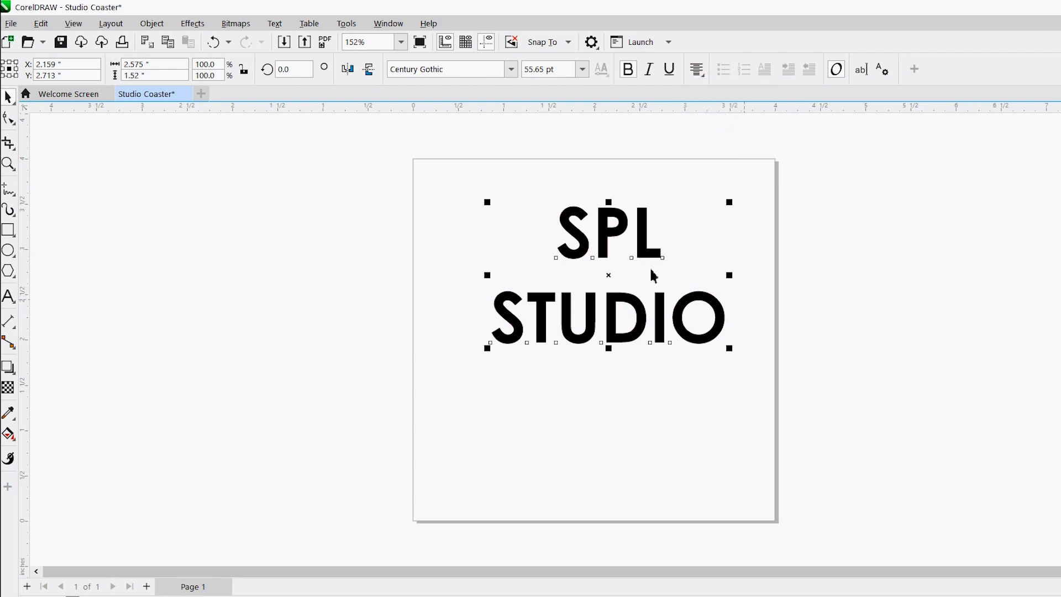
{"action": "mouse_move", "coordinate": [822, 277]}
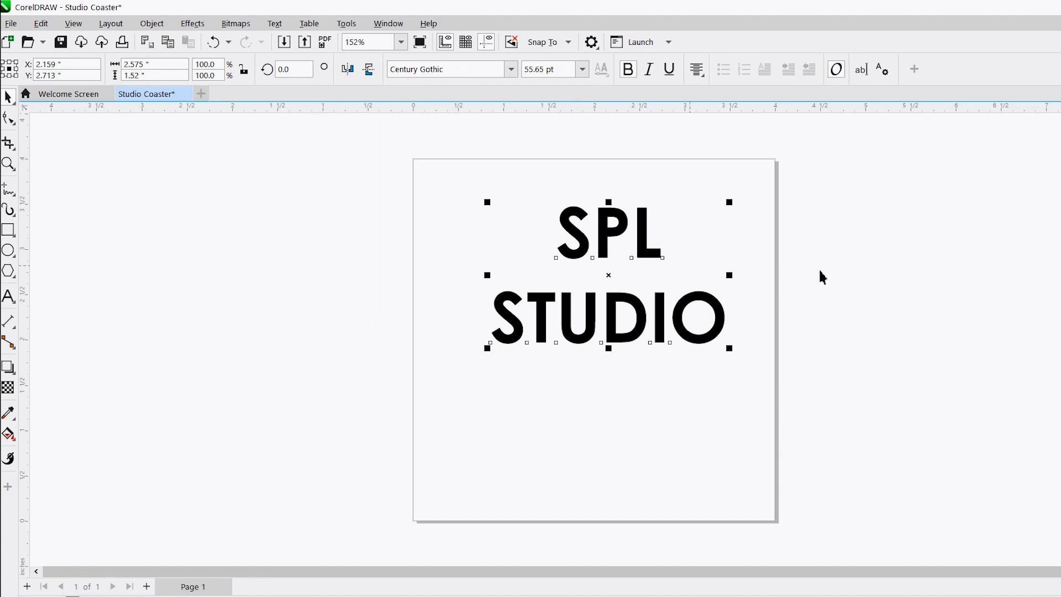
{"action": "mouse_move", "coordinate": [709, 520]}
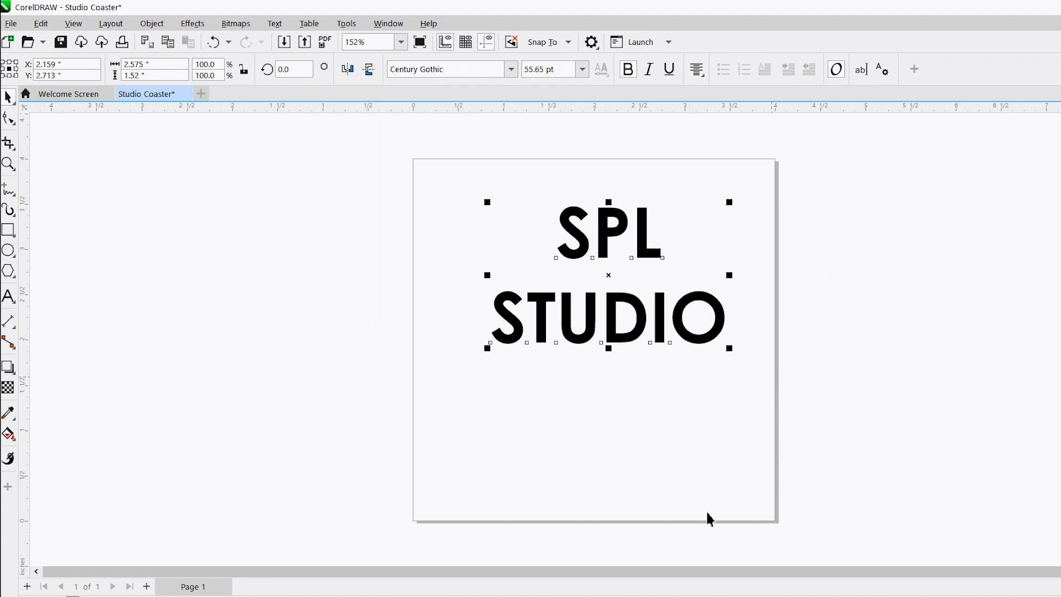
{"action": "mouse_move", "coordinate": [710, 516]}
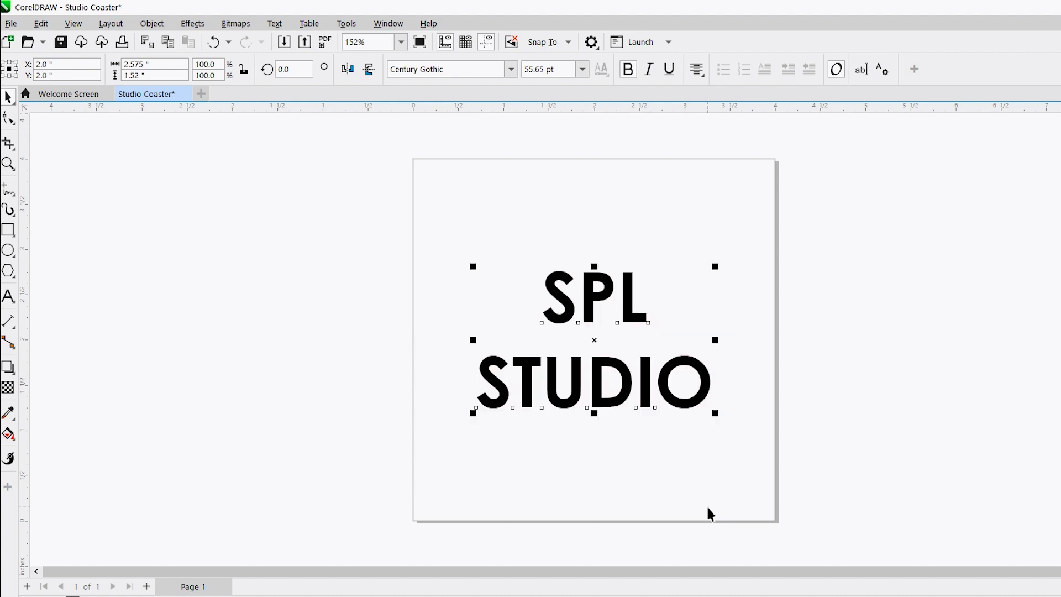
{"action": "mouse_move", "coordinate": [347, 346]}
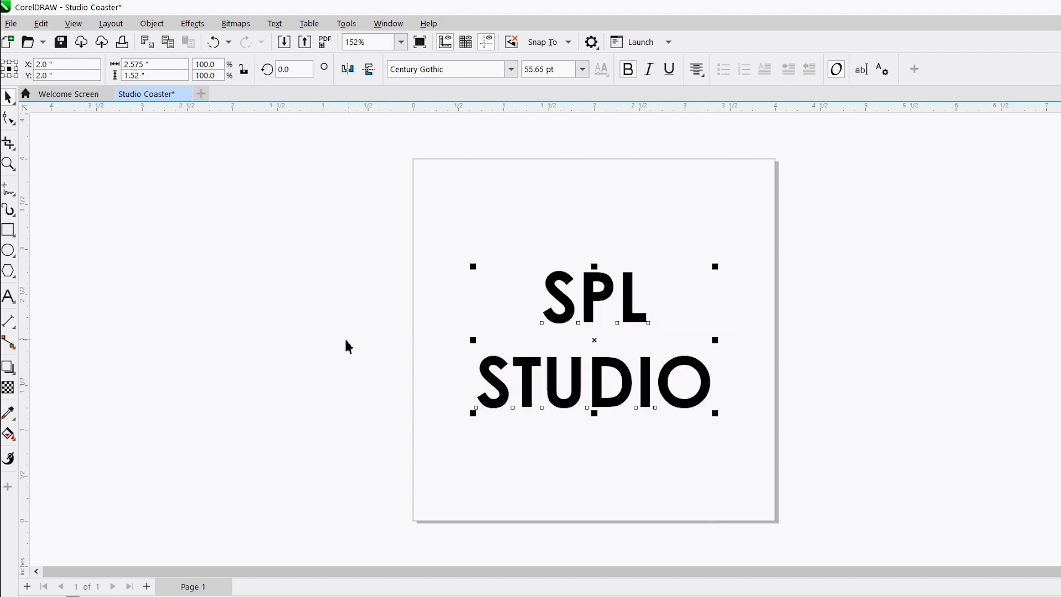
- Deselect the centered SPL STUDIO text
{"action": "left_click", "coordinate": [9, 250]}
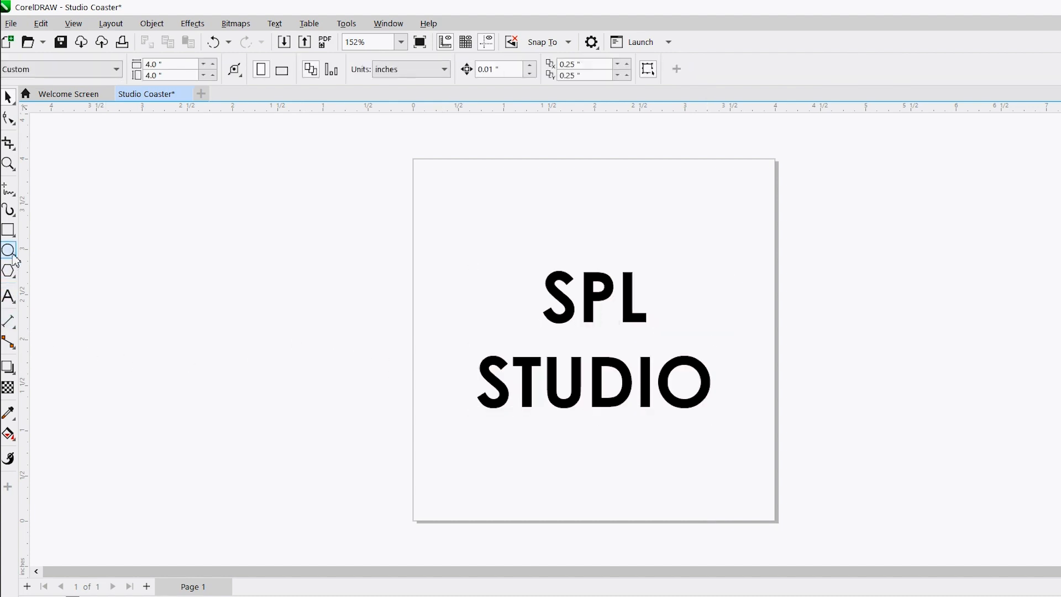
- Draw a 4.09-inch circle around the text and center it on the page
{"action": "left_click", "coordinate": [9, 250]}
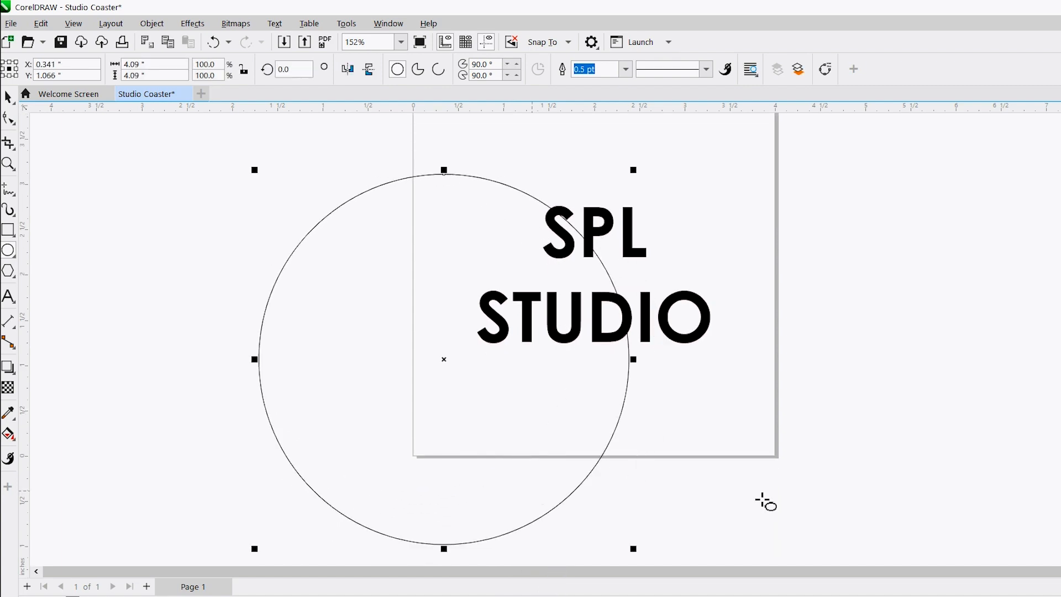
{"action": "scroll", "scroll_direction": "down", "scroll_amount": 3}
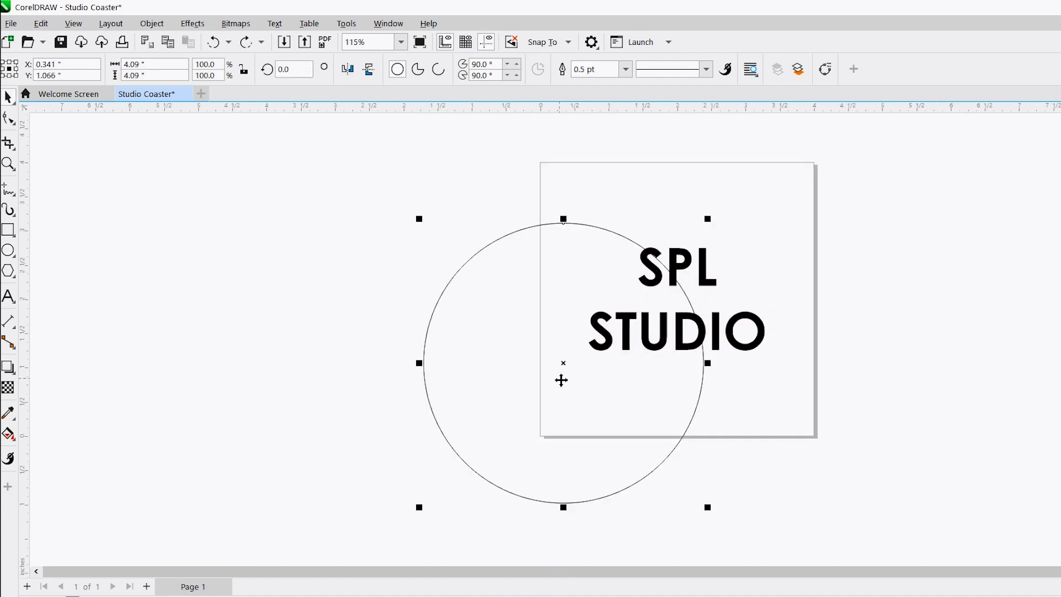
{"action": "mouse_move", "coordinate": [711, 511]}
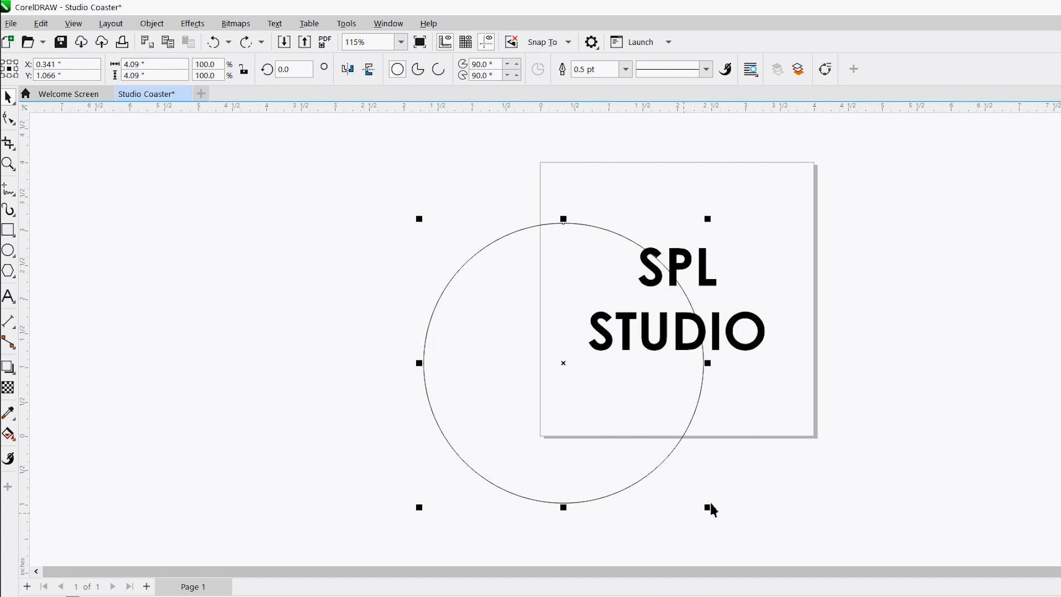
{"action": "mouse_move", "coordinate": [404, 94]}
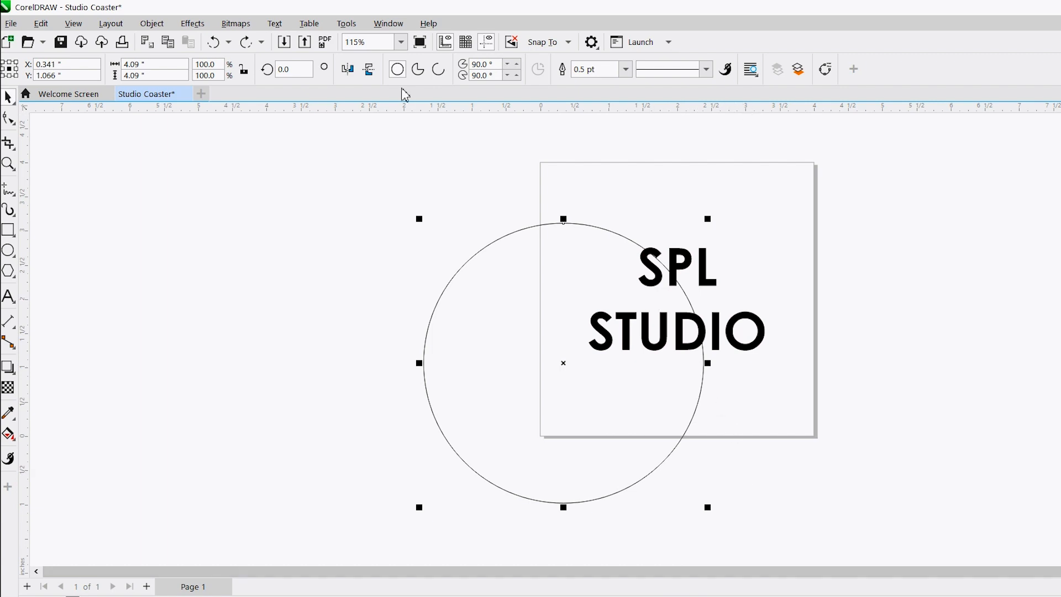
{"action": "mouse_move", "coordinate": [214, 21]}
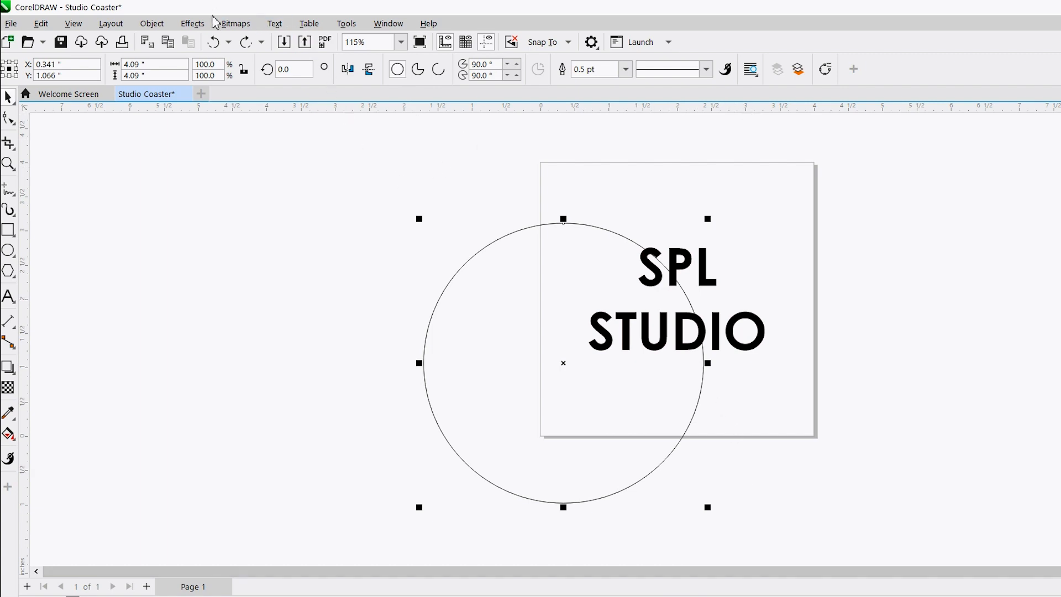
{"action": "left_click", "coordinate": [152, 24]}
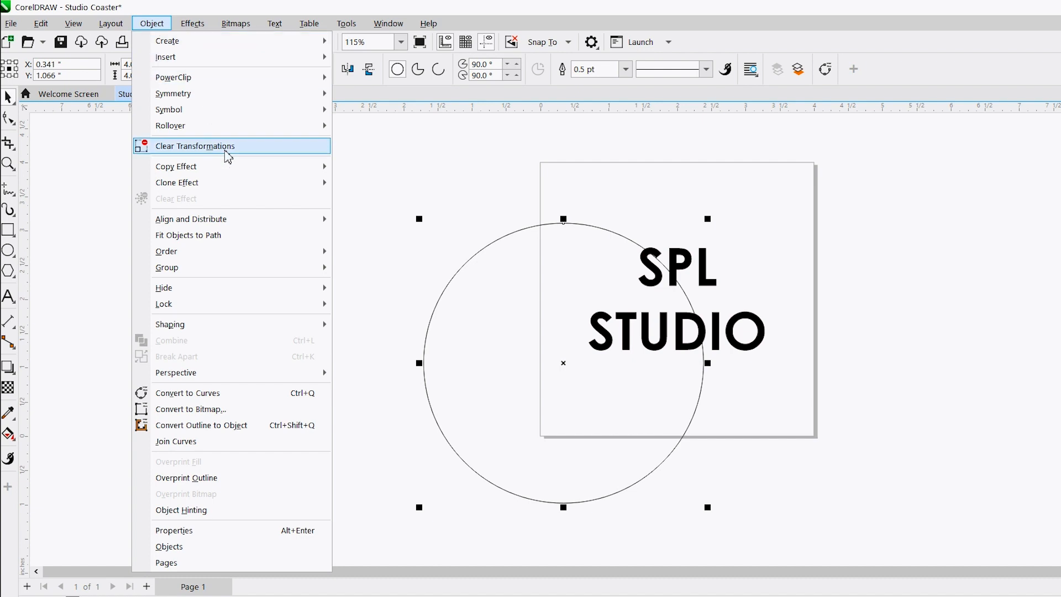
{"action": "mouse_move", "coordinate": [191, 219]}
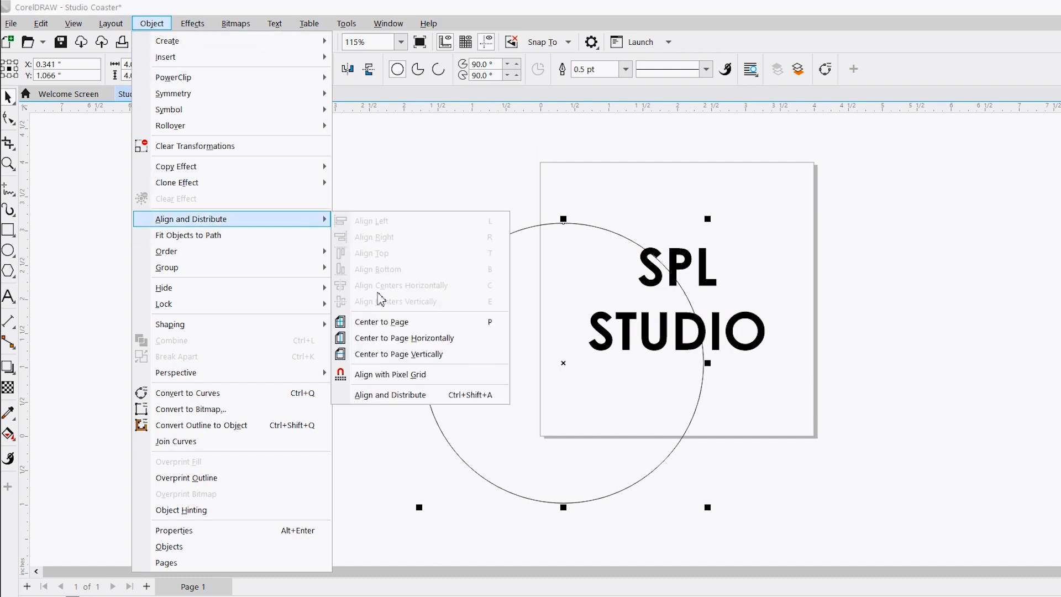
{"action": "left_click", "coordinate": [381, 322]}
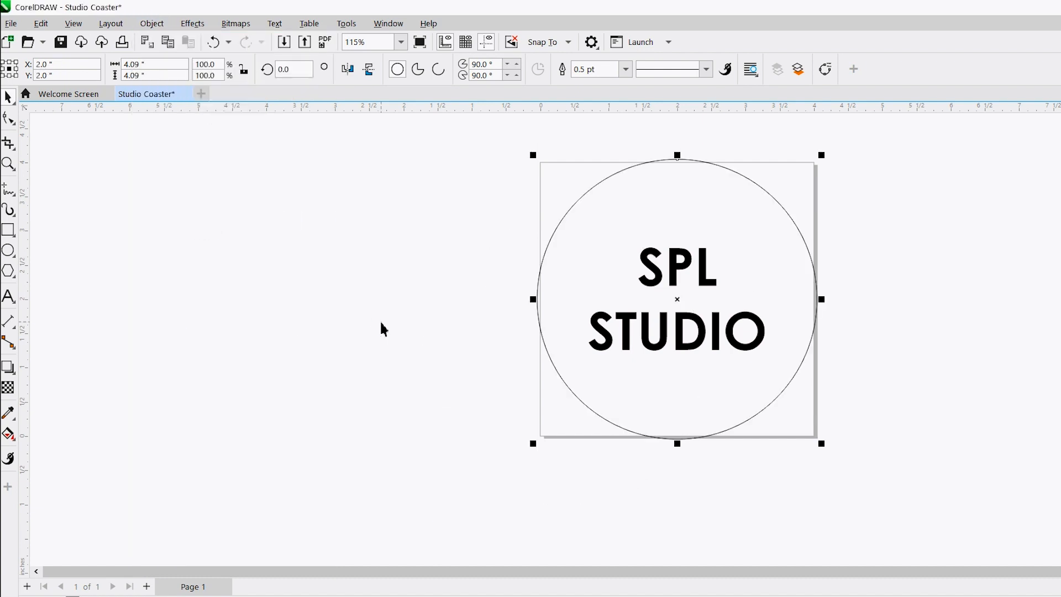
{"action": "mouse_move", "coordinate": [584, 438]}
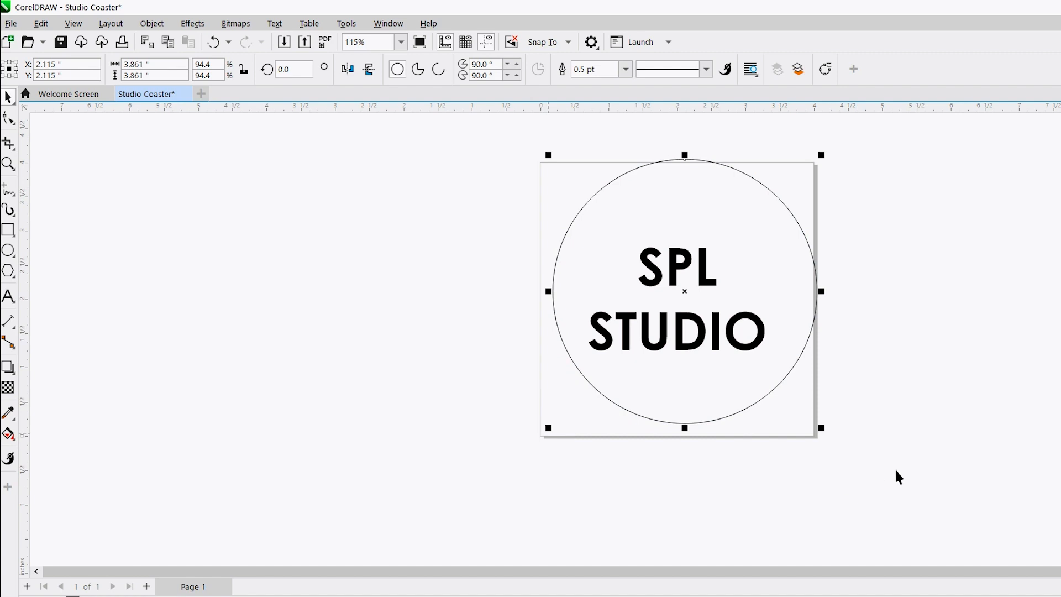
- Re-center the circle, resized to 3.861 inches, on the page
{"action": "left_click", "coordinate": [152, 23]}
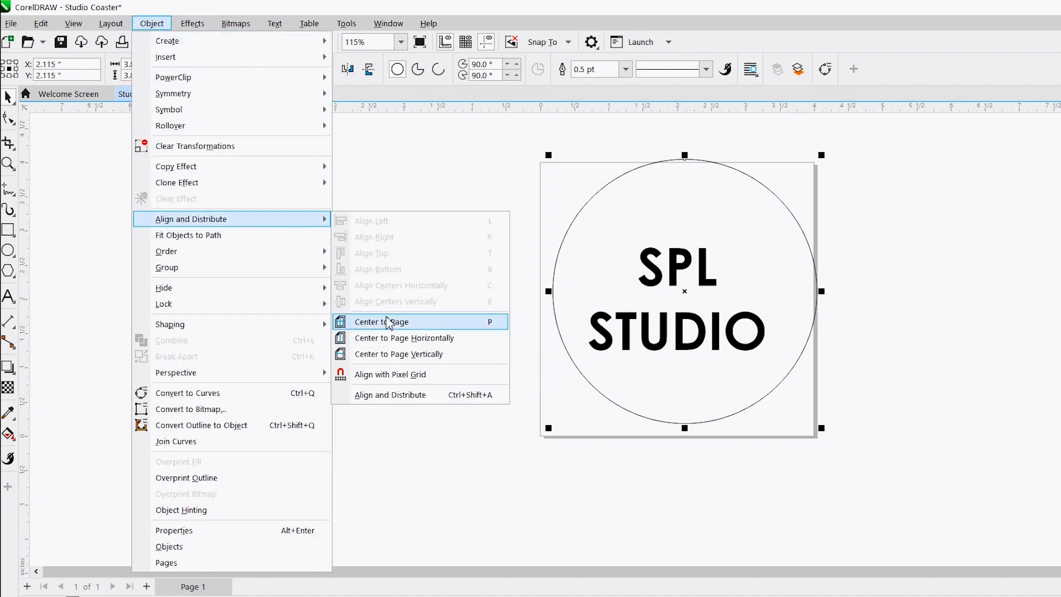
{"action": "left_click", "coordinate": [381, 322]}
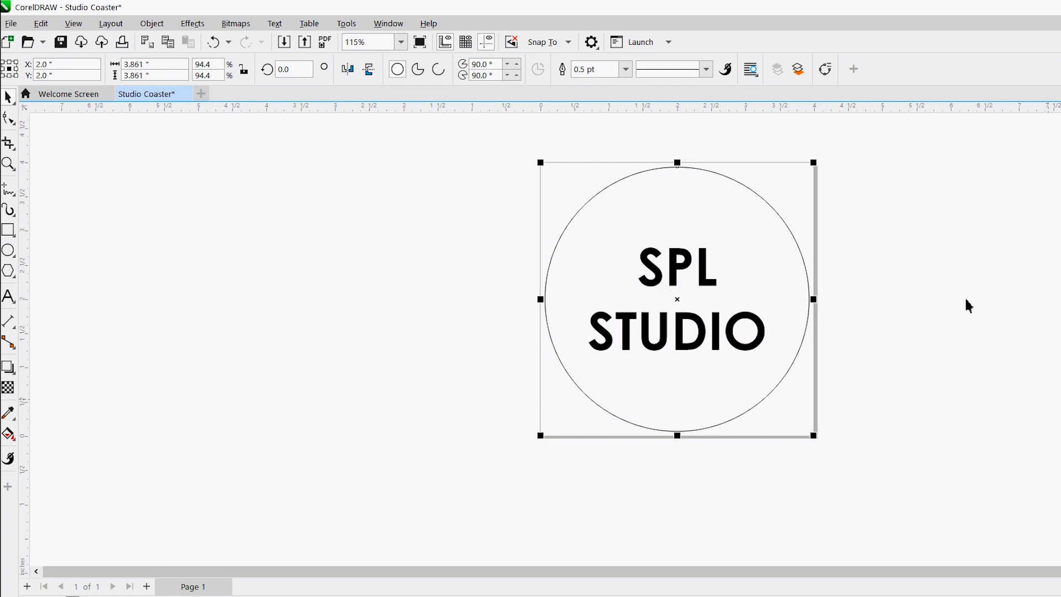
{"action": "mouse_move", "coordinate": [790, 209]}
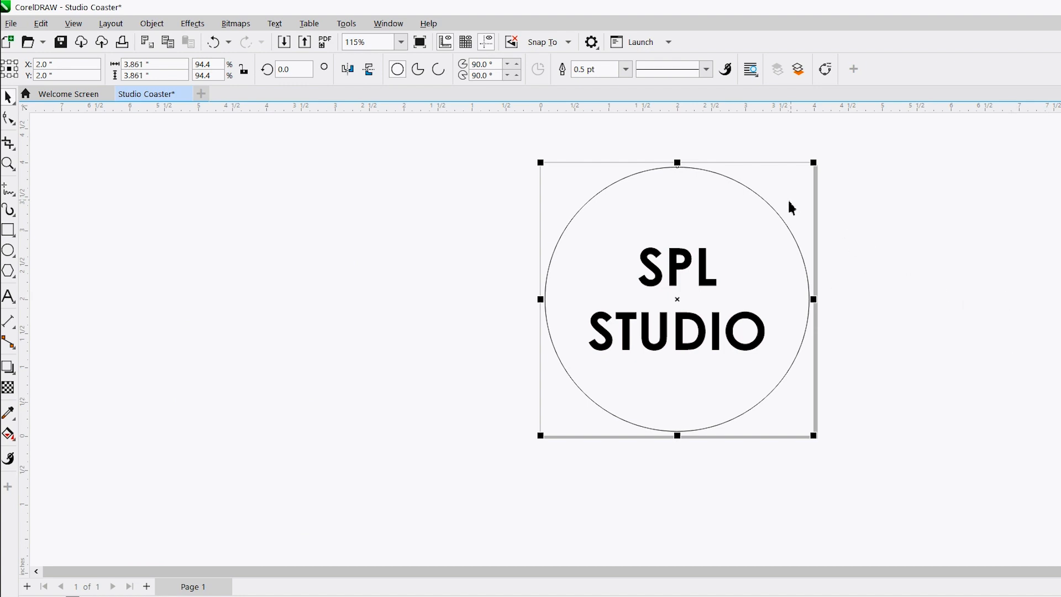
{"action": "mouse_move", "coordinate": [730, 145]}
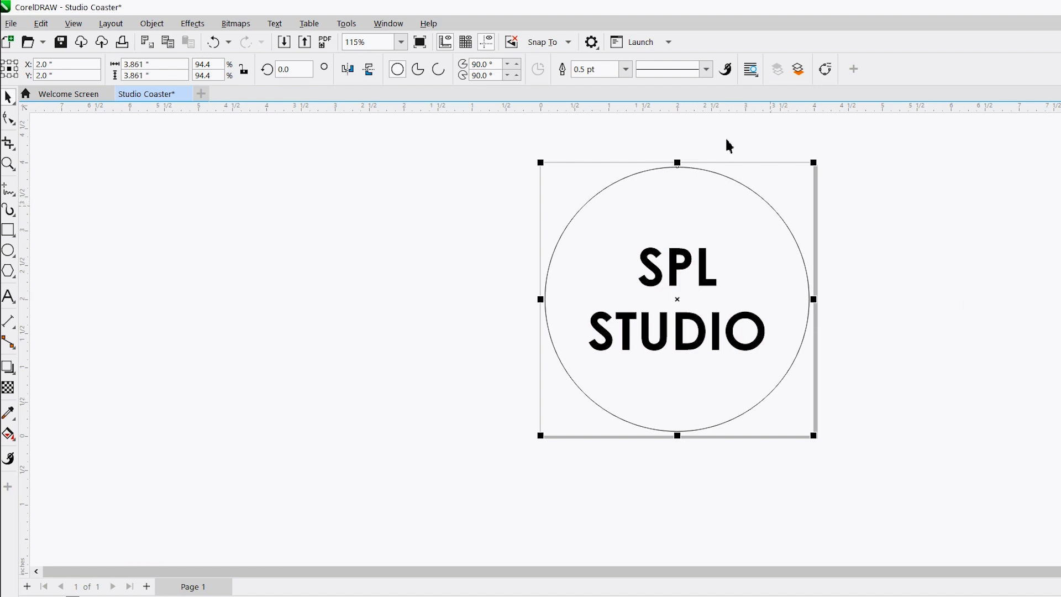
- Set the circle's outline width to Hairline, then deselect it
{"action": "left_click", "coordinate": [624, 69]}
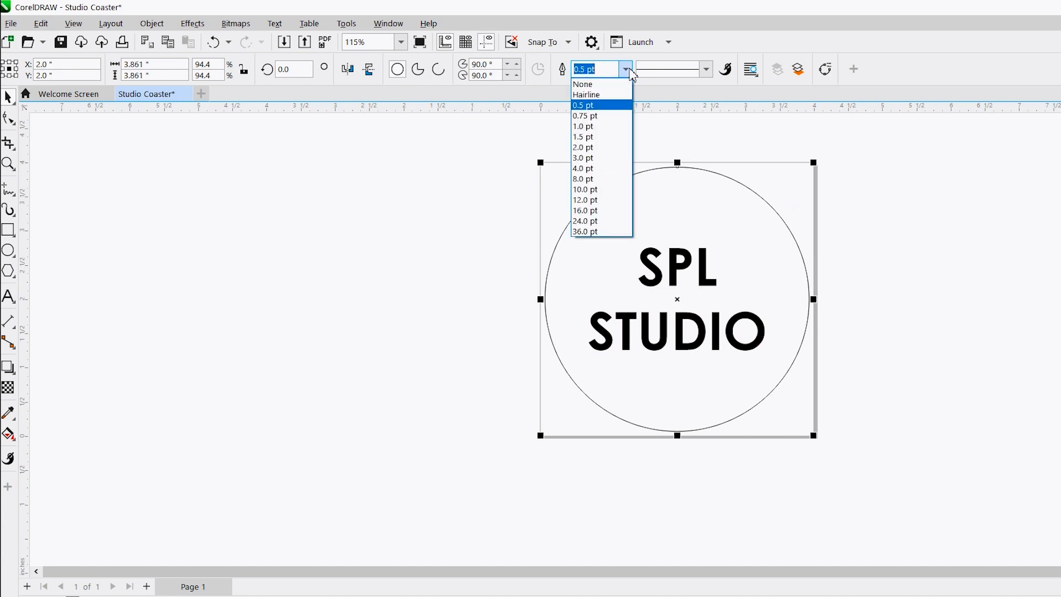
{"action": "left_click", "coordinate": [586, 94]}
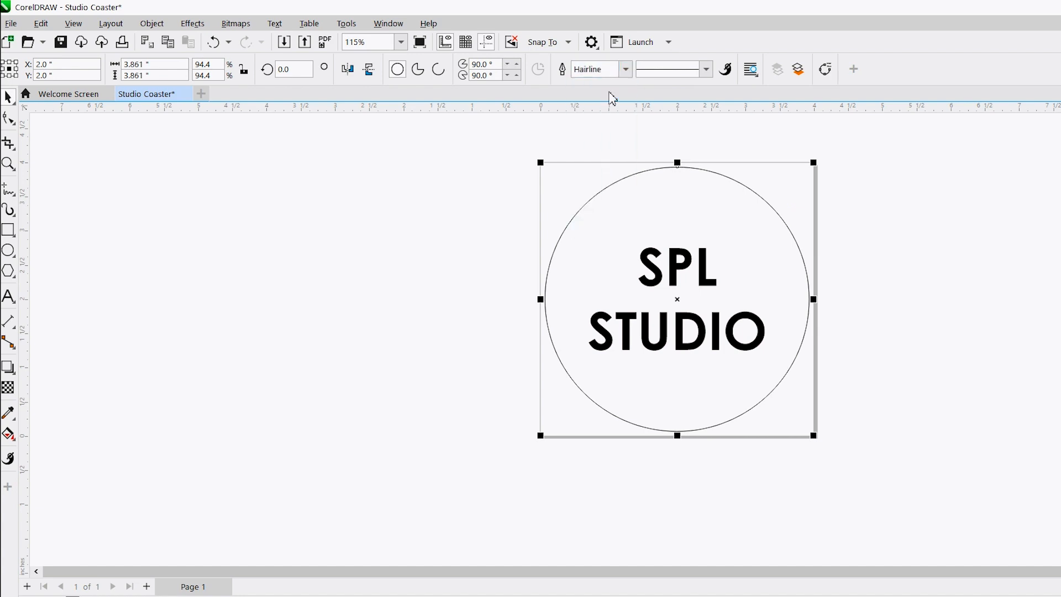
{"action": "mouse_move", "coordinate": [922, 235]}
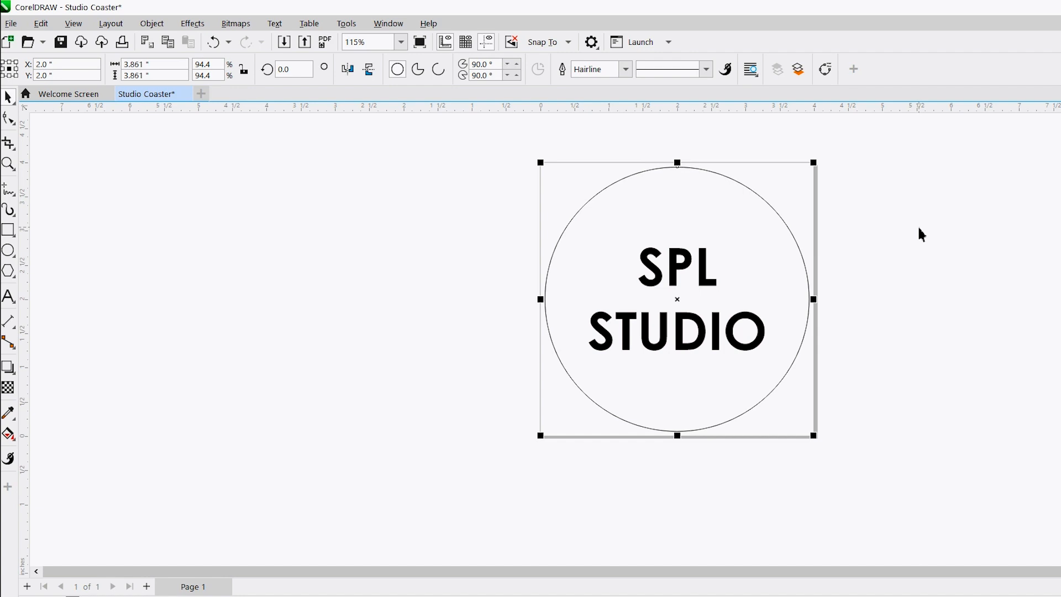
{"action": "mouse_move", "coordinate": [718, 323]}
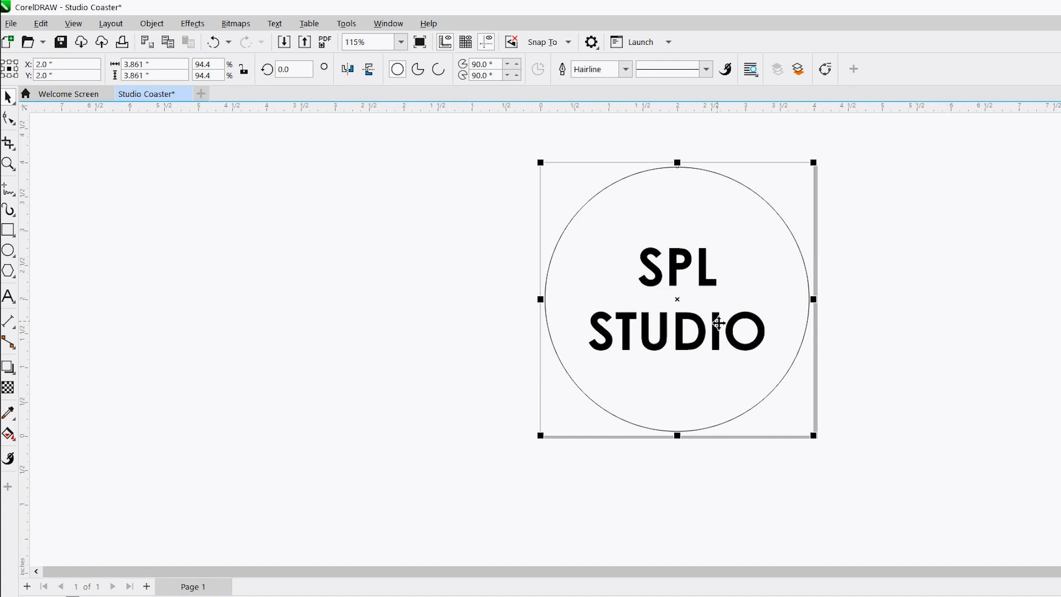
{"action": "left_click", "coordinate": [676, 299]}
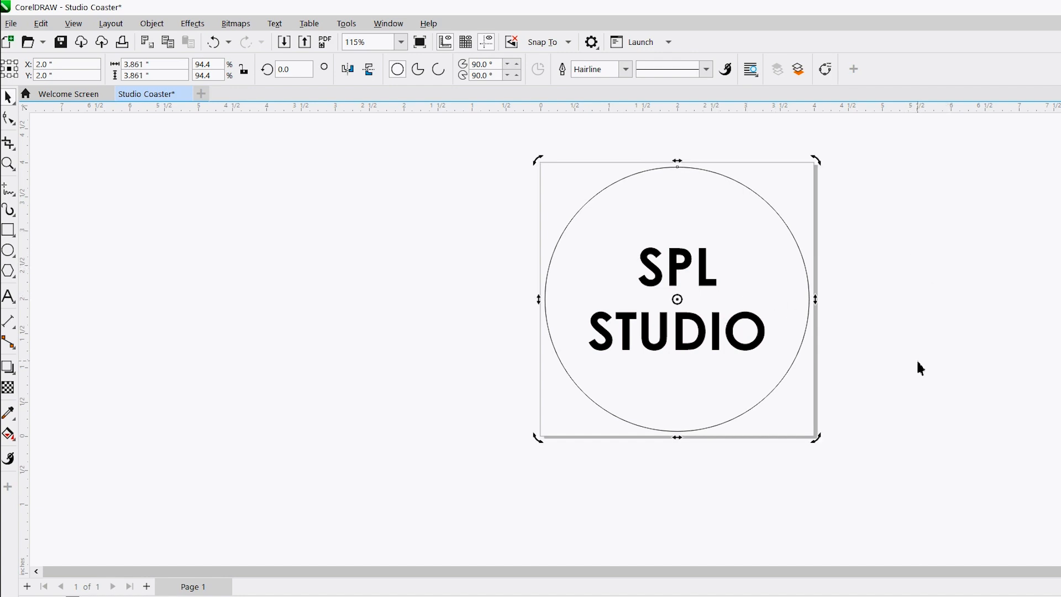
{"action": "mouse_move", "coordinate": [995, 337]}
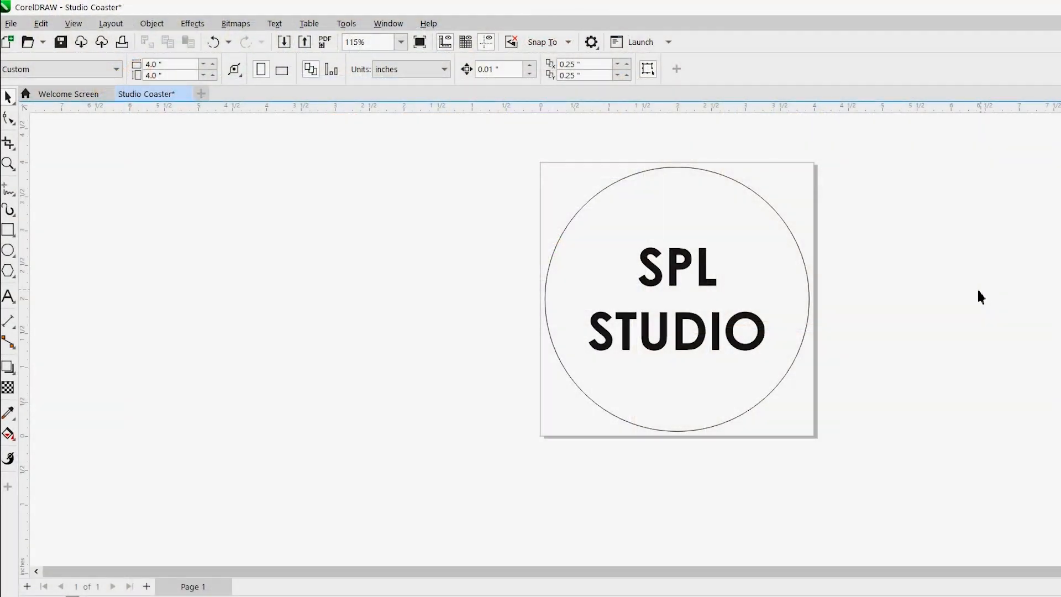
{"action": "mouse_move", "coordinate": [305, 6]}
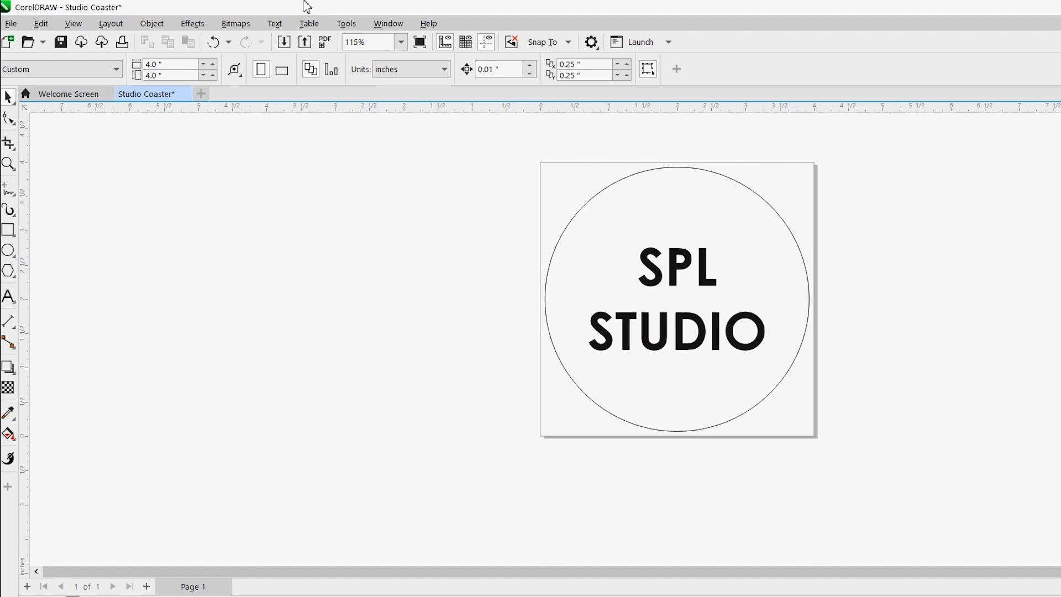
- Print the coaster design to the Epilog Engraver printer
{"action": "left_click", "coordinate": [11, 23]}
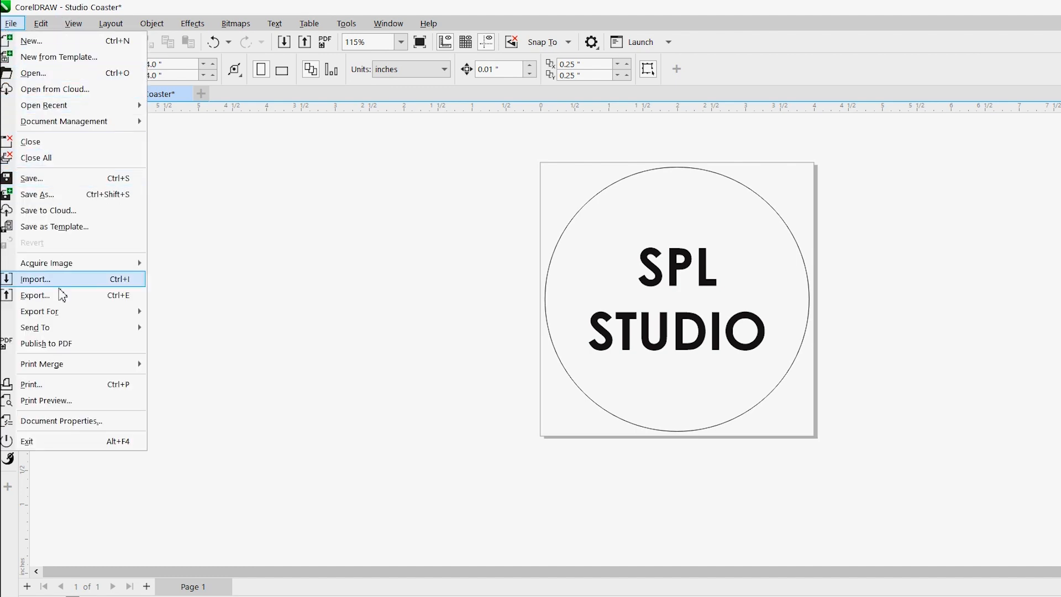
{"action": "mouse_move", "coordinate": [90, 385]}
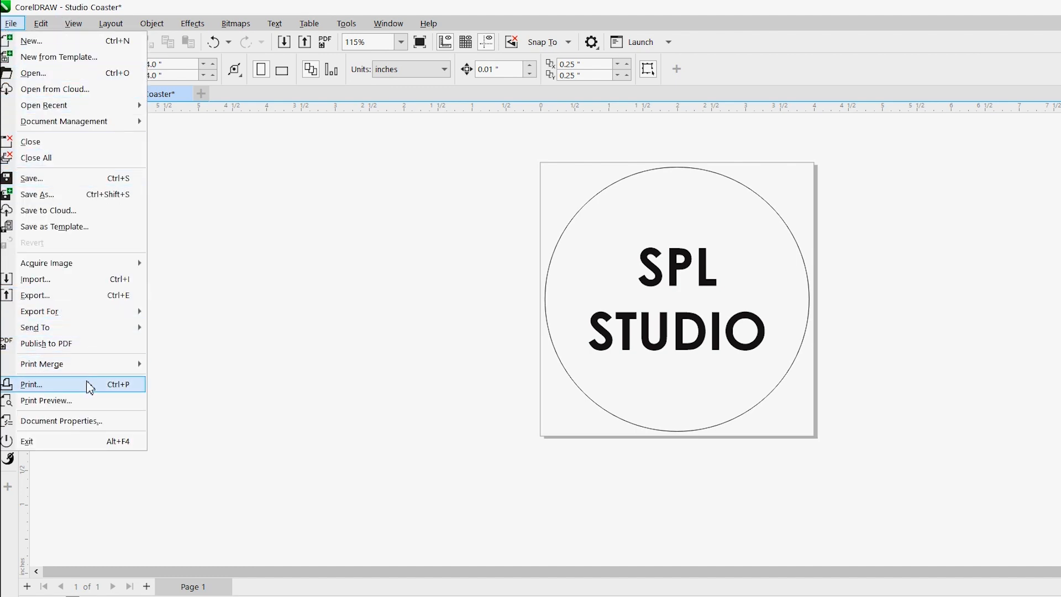
{"action": "left_click", "coordinate": [31, 384]}
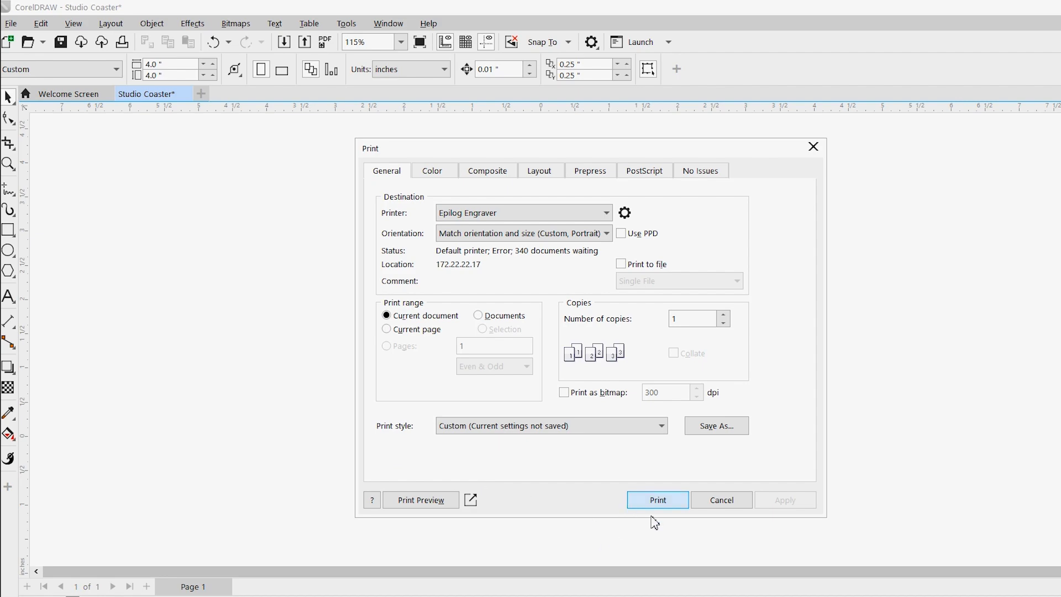
{"action": "left_click", "coordinate": [656, 500]}
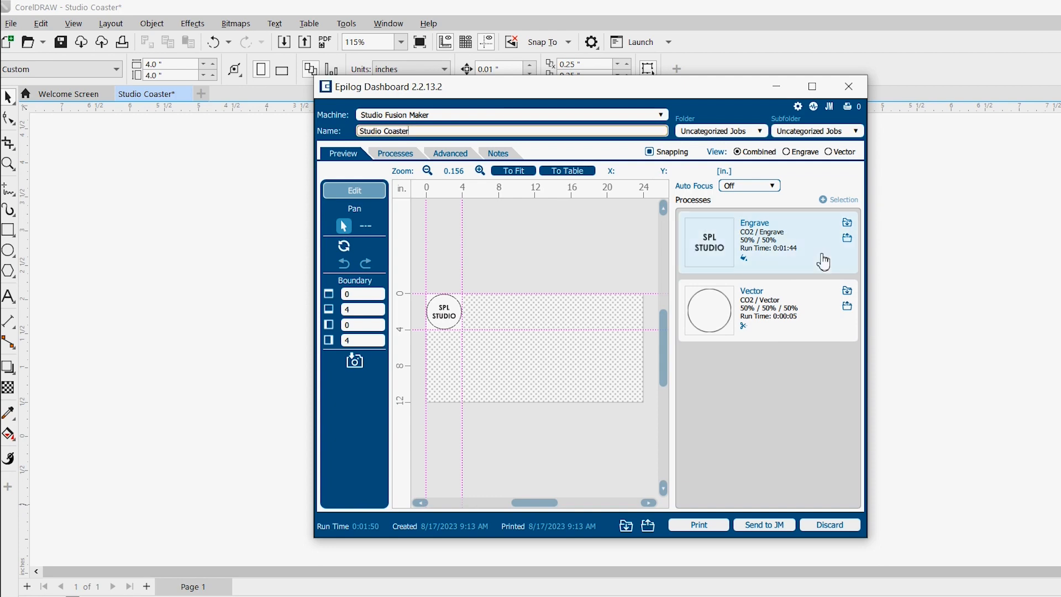
- Set the Engrave process to 60% speed and 20% power, then expand Vector
{"action": "left_click", "coordinate": [767, 240]}
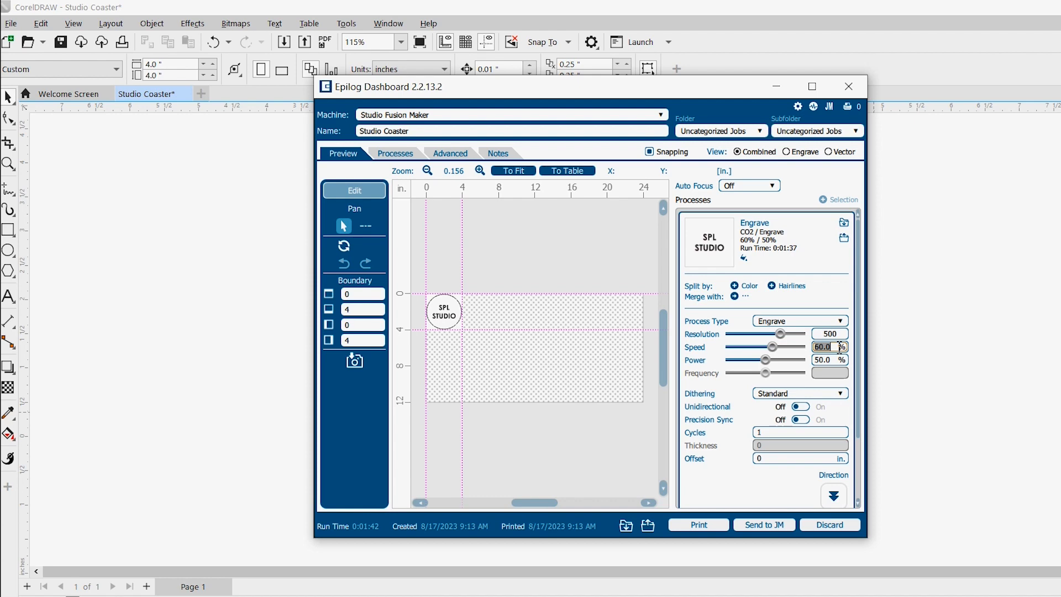
{"action": "left_click", "coordinate": [829, 359]}
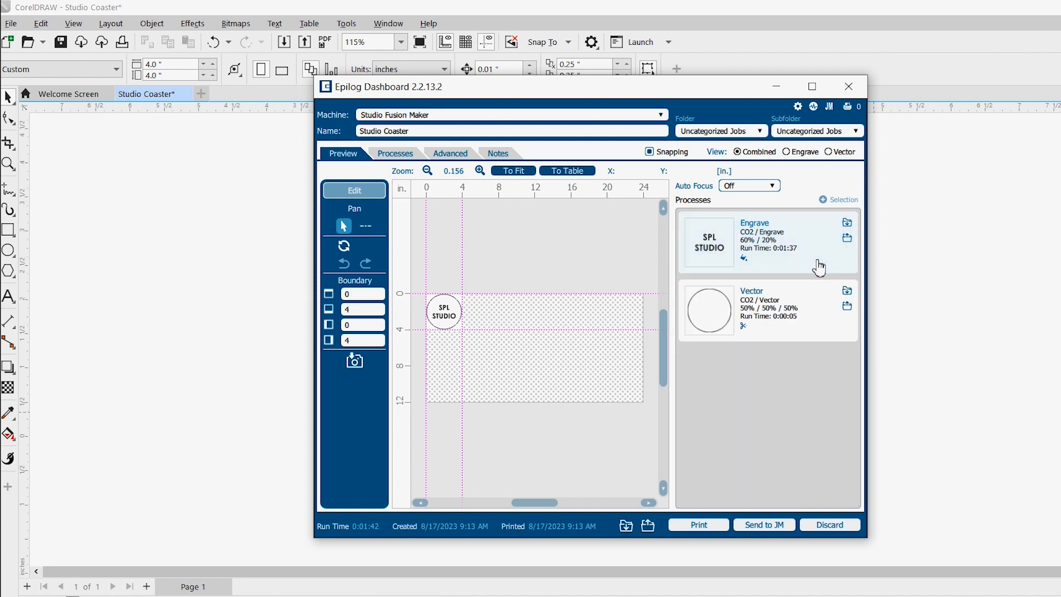
{"action": "left_click", "coordinate": [765, 302]}
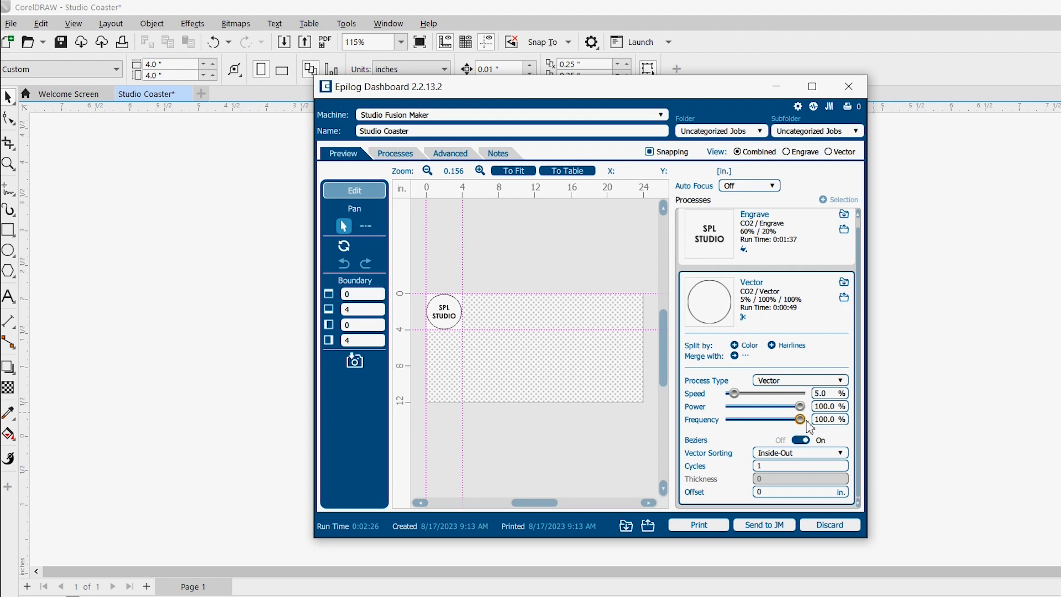
{"action": "mouse_move", "coordinate": [660, 448]}
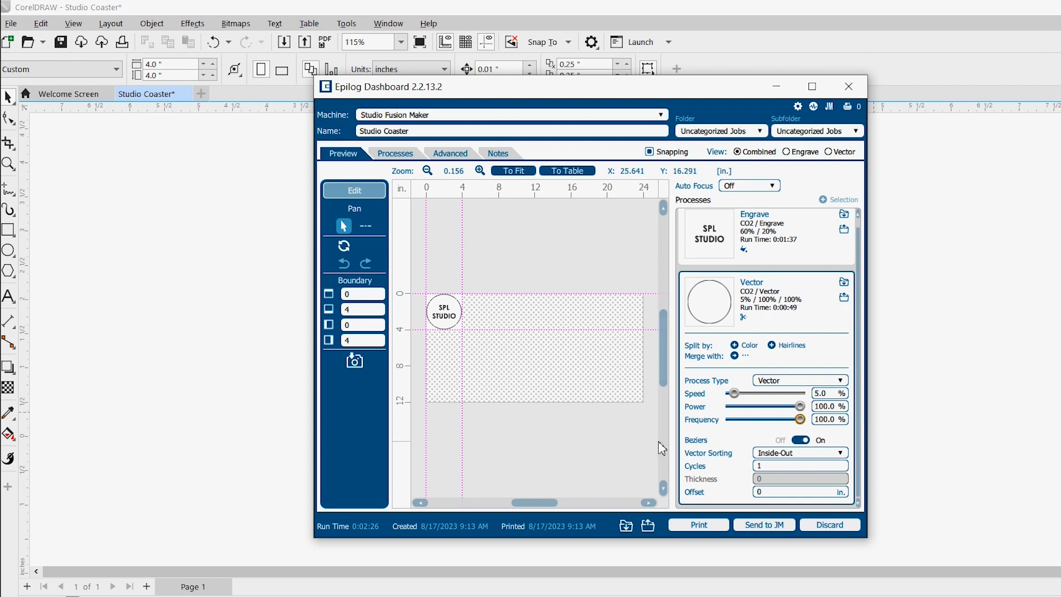